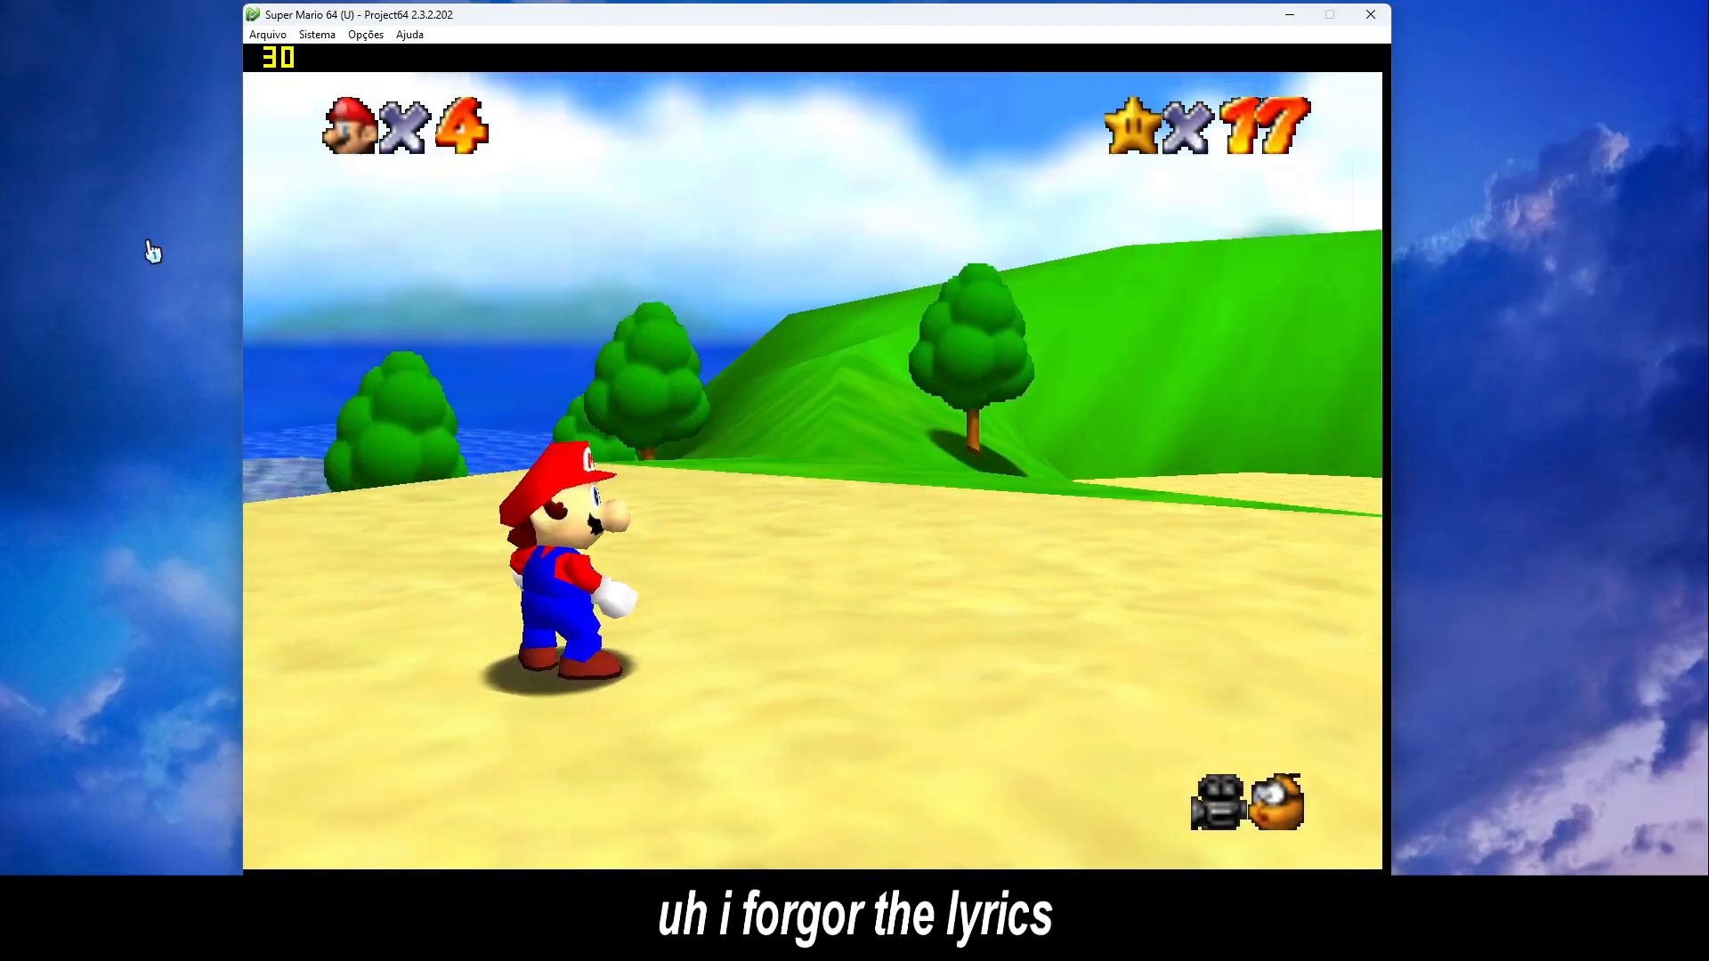
# Review Project64's Sistema menu options and browse the Trapaças cheat list
pyautogui.click(316, 34)
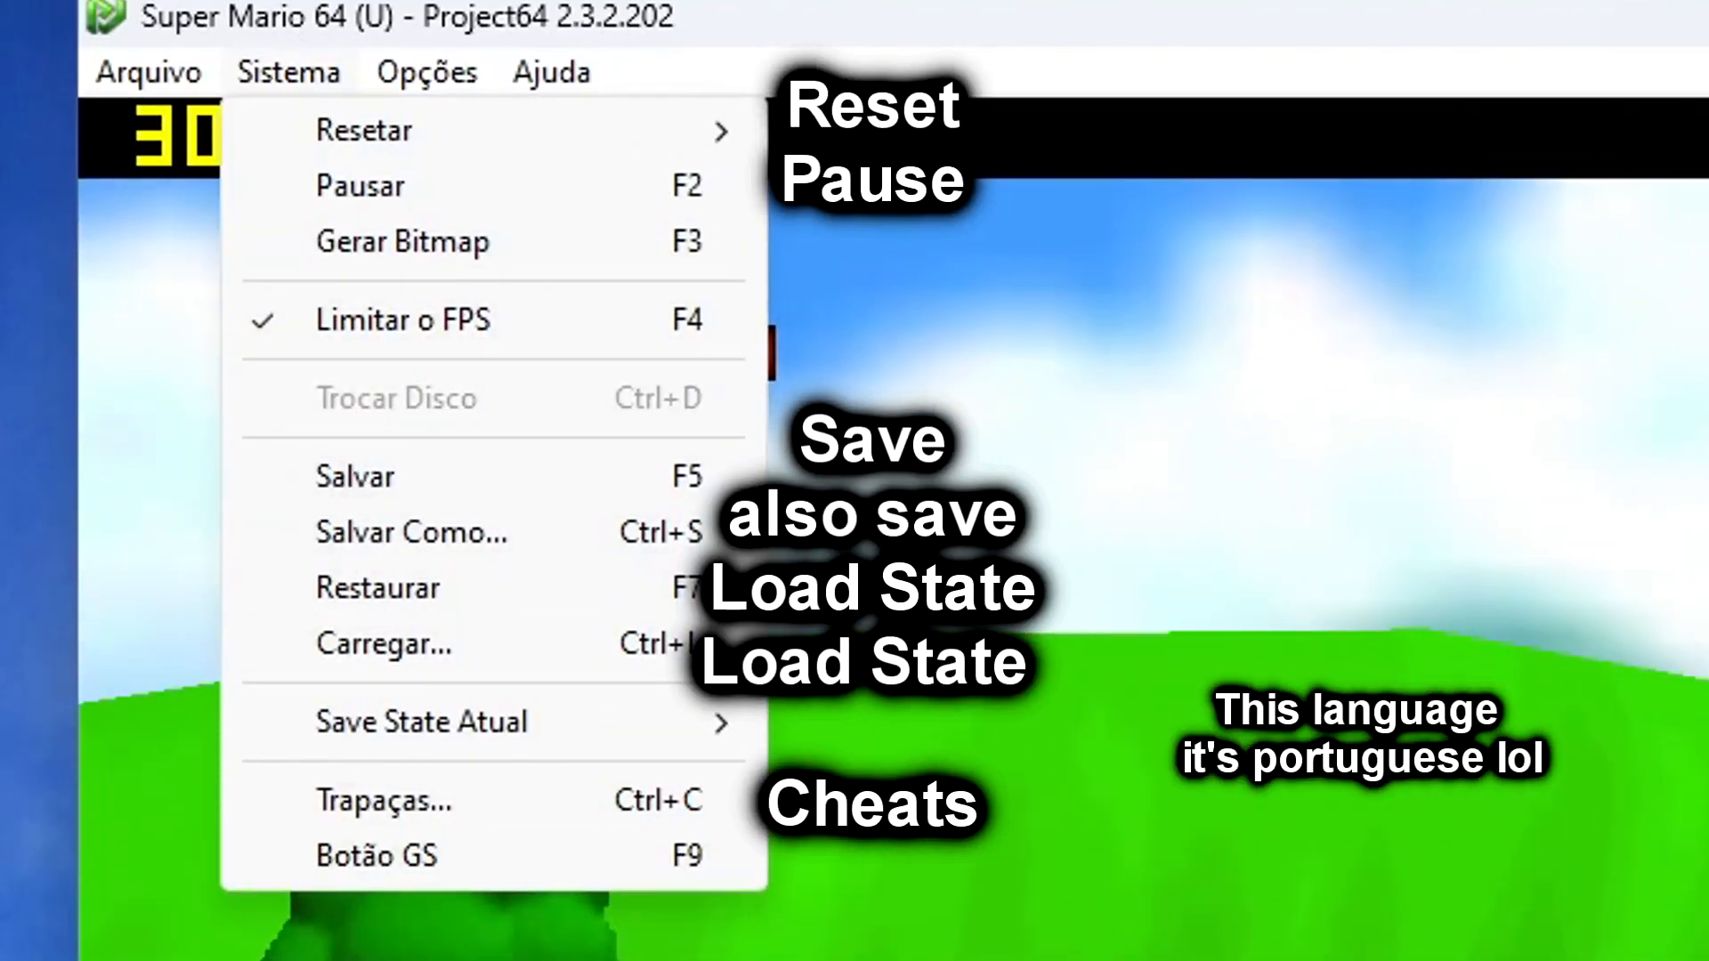
pyautogui.click(383, 800)
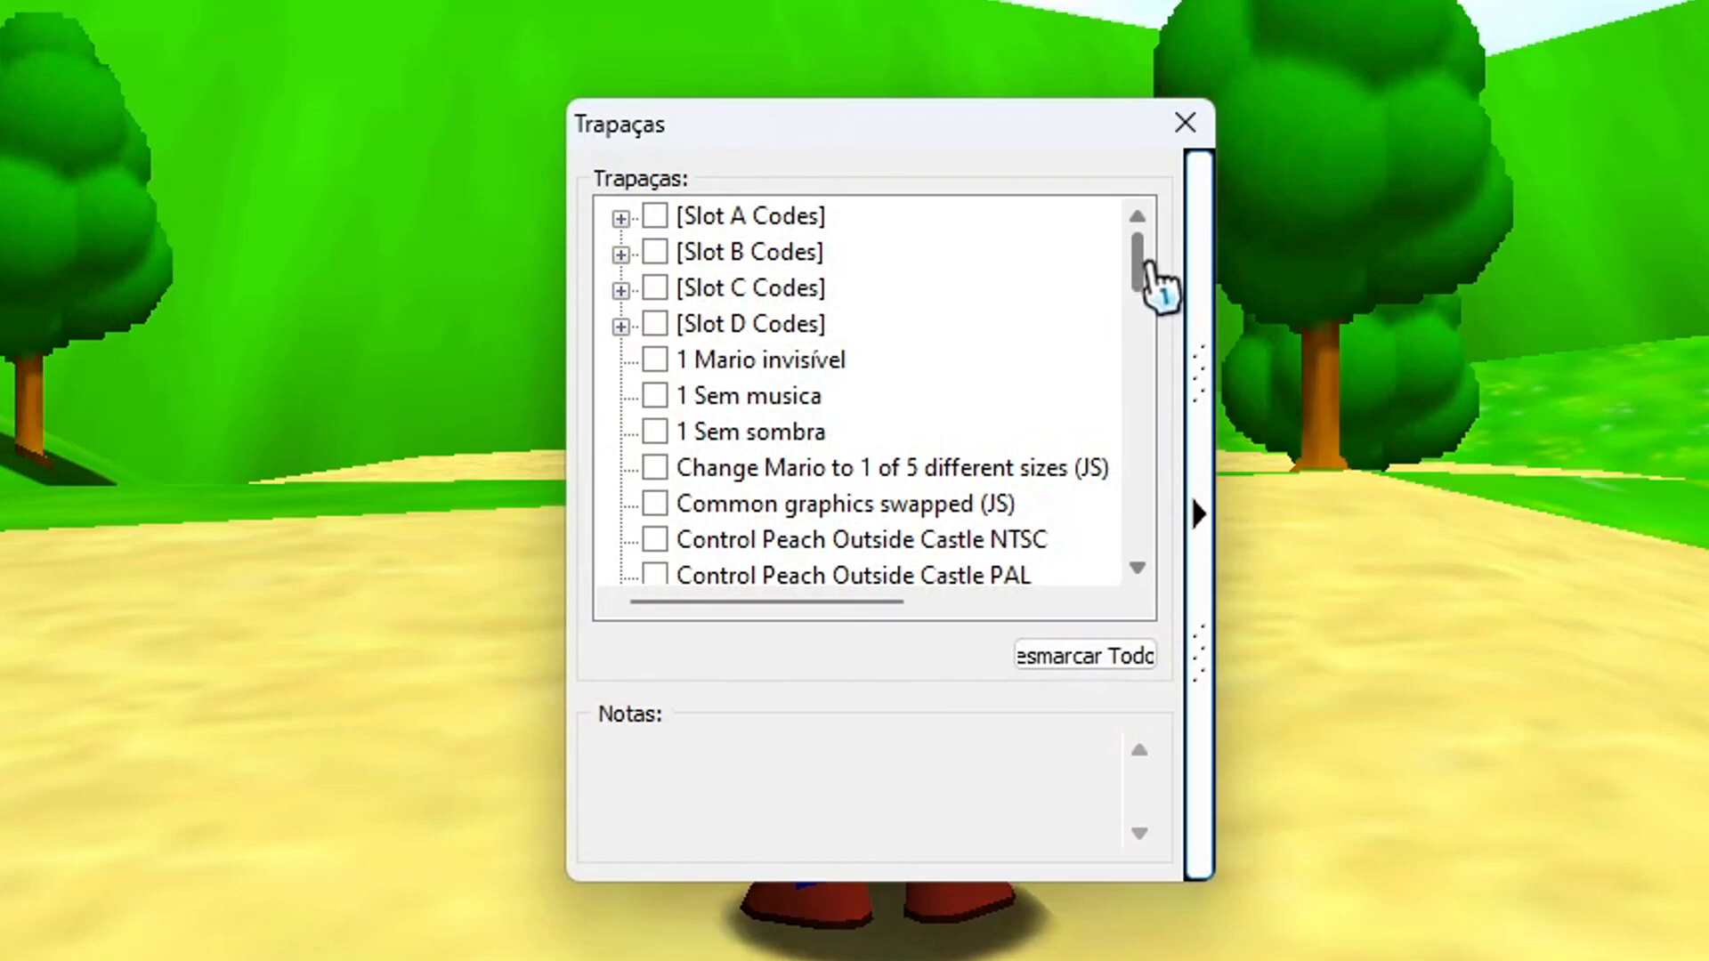
pyautogui.click(1185, 122)
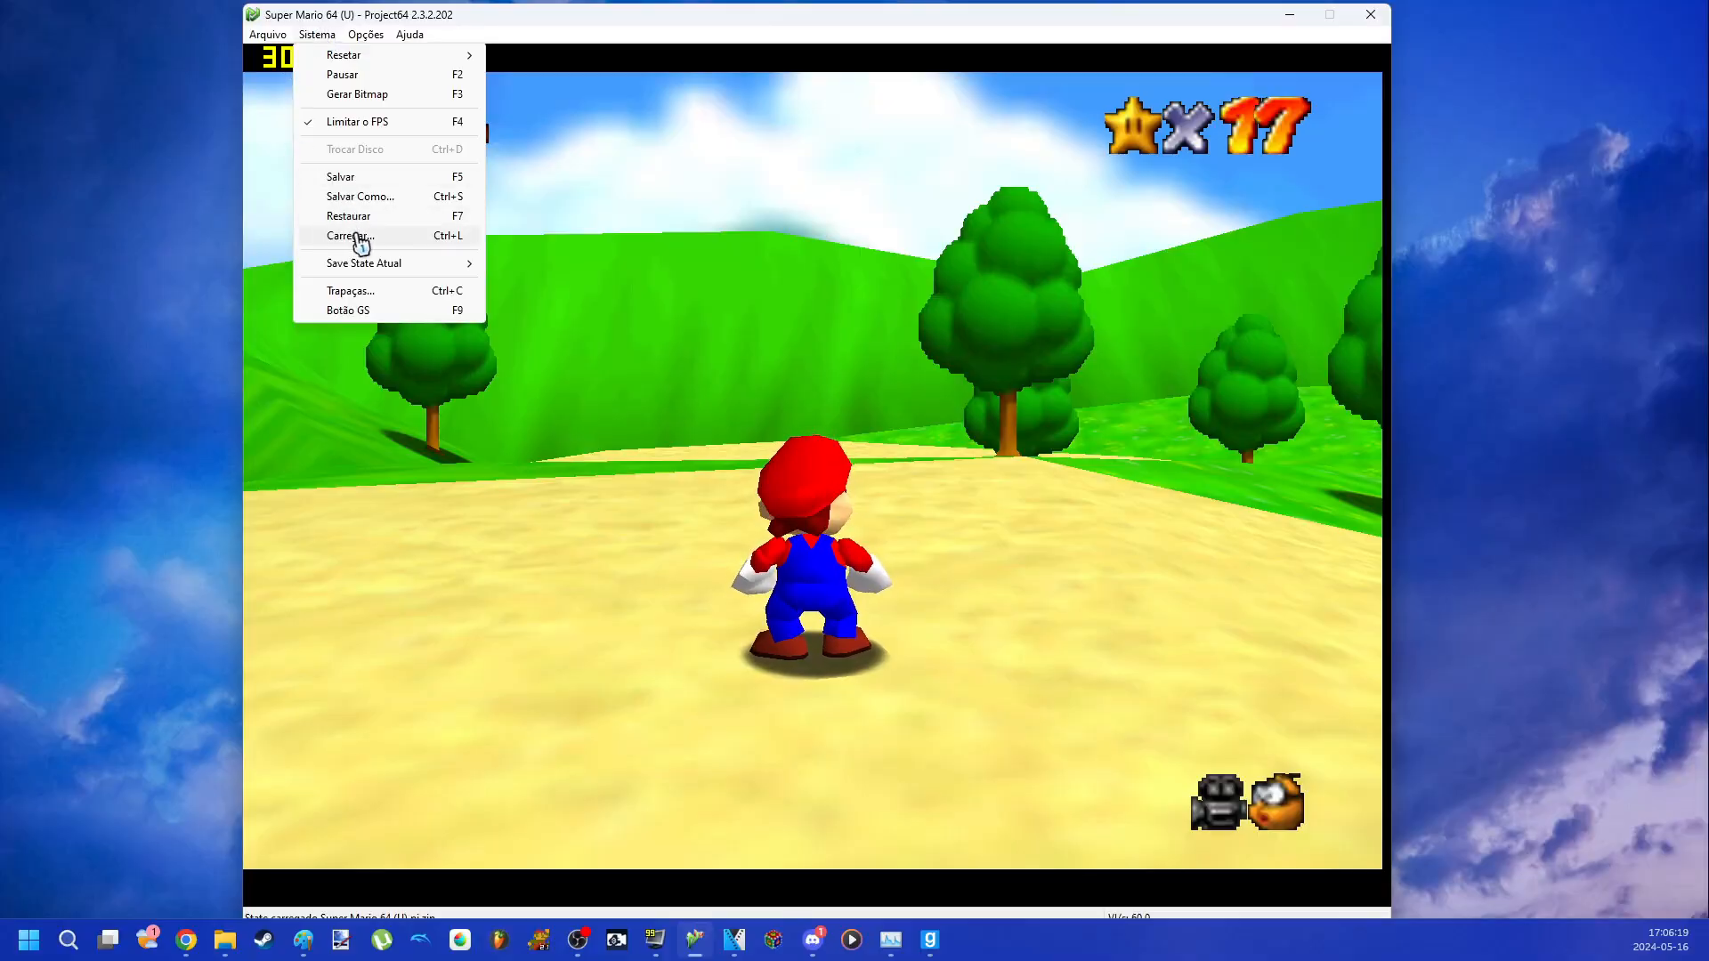
# Choose Sistema > Carregar and scroll through the Posições dos Olhos save folder
pyautogui.click(349, 235)
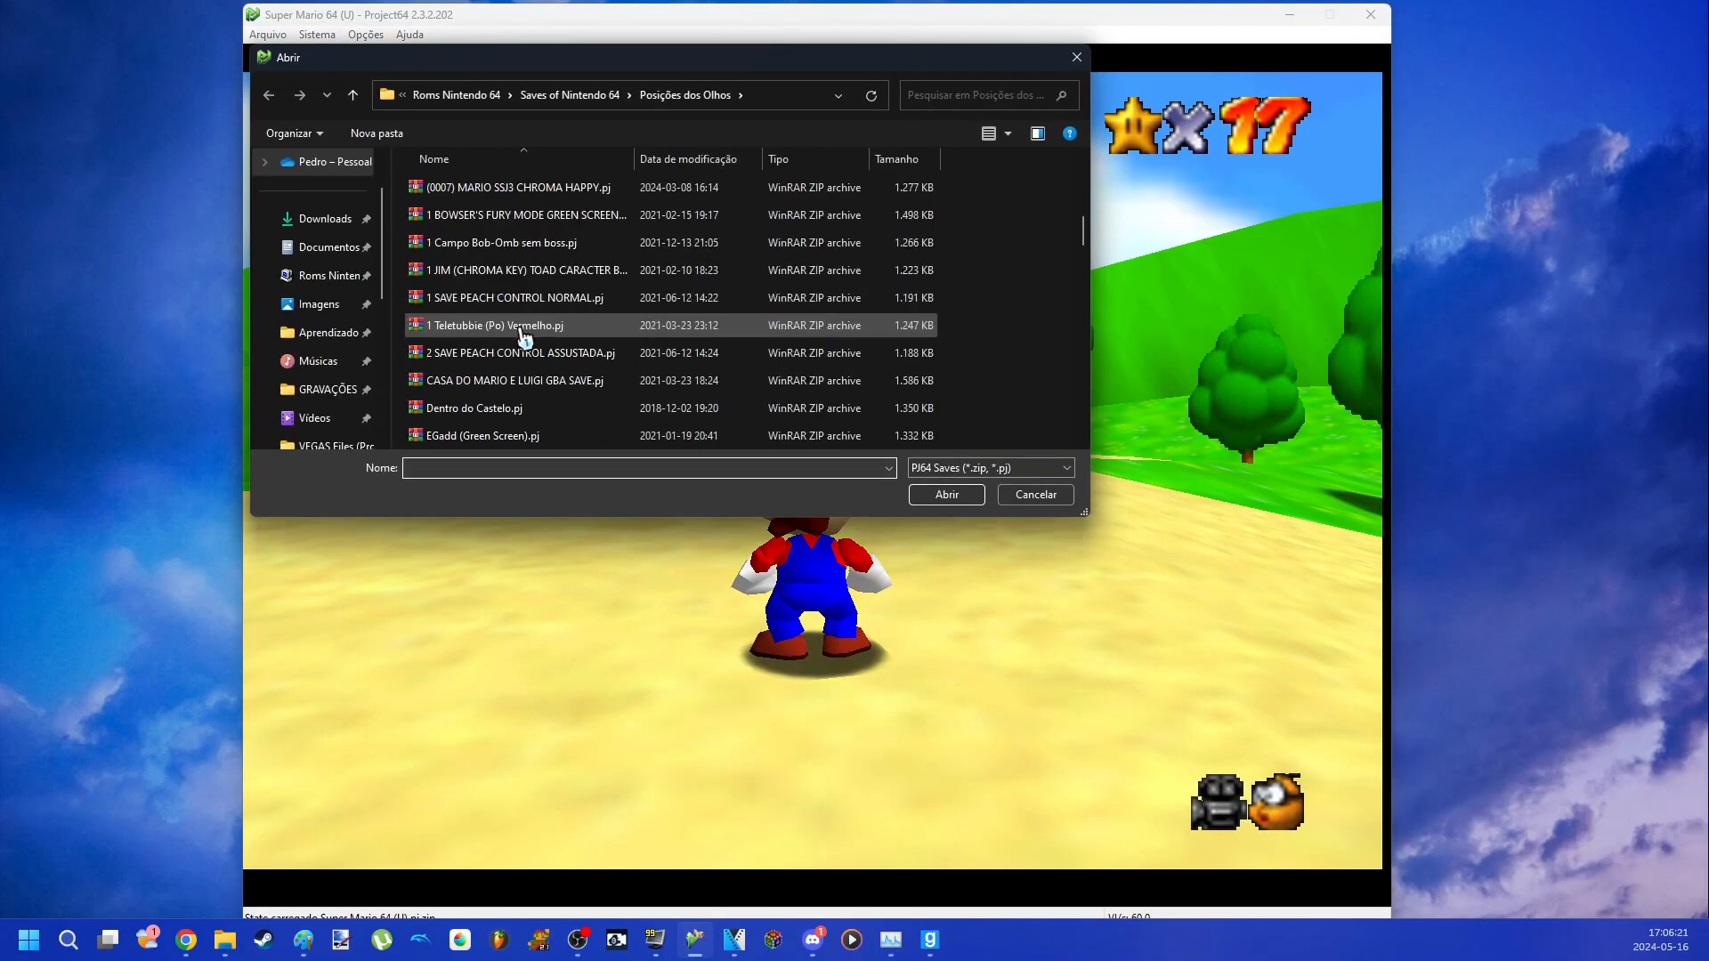
pyautogui.scroll(-3)
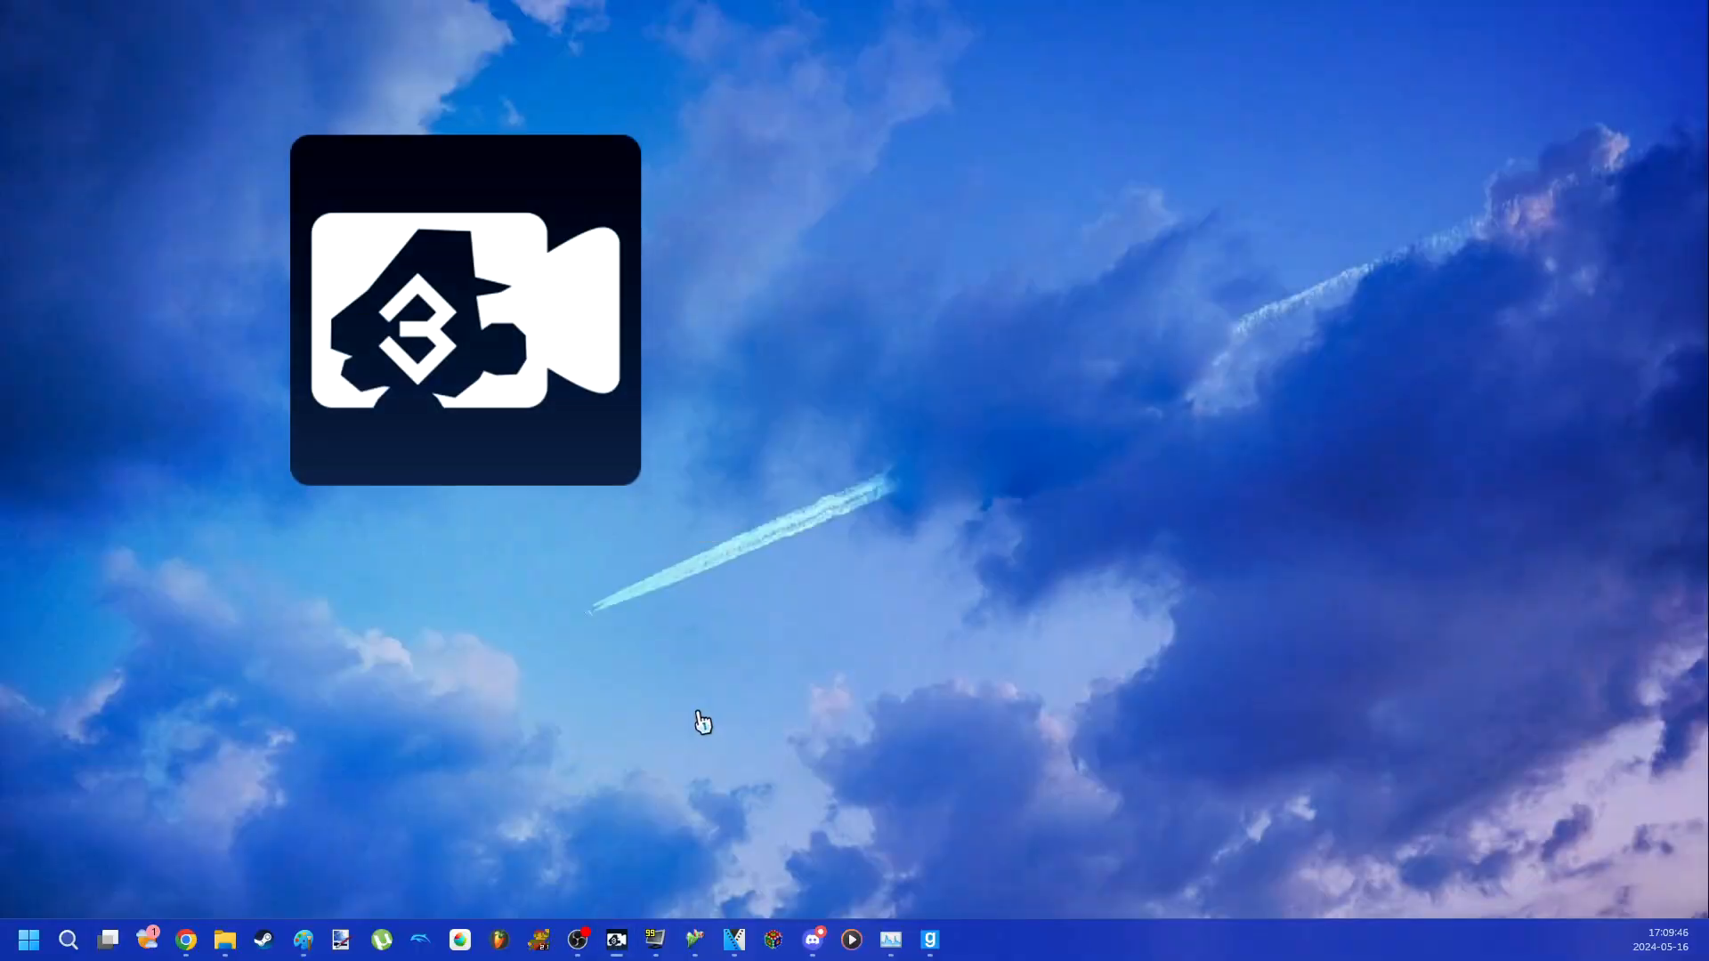
# Launch M64MM Classic, enable Powercam and set Frozen to Yes
pyautogui.doubleClick(465, 310)
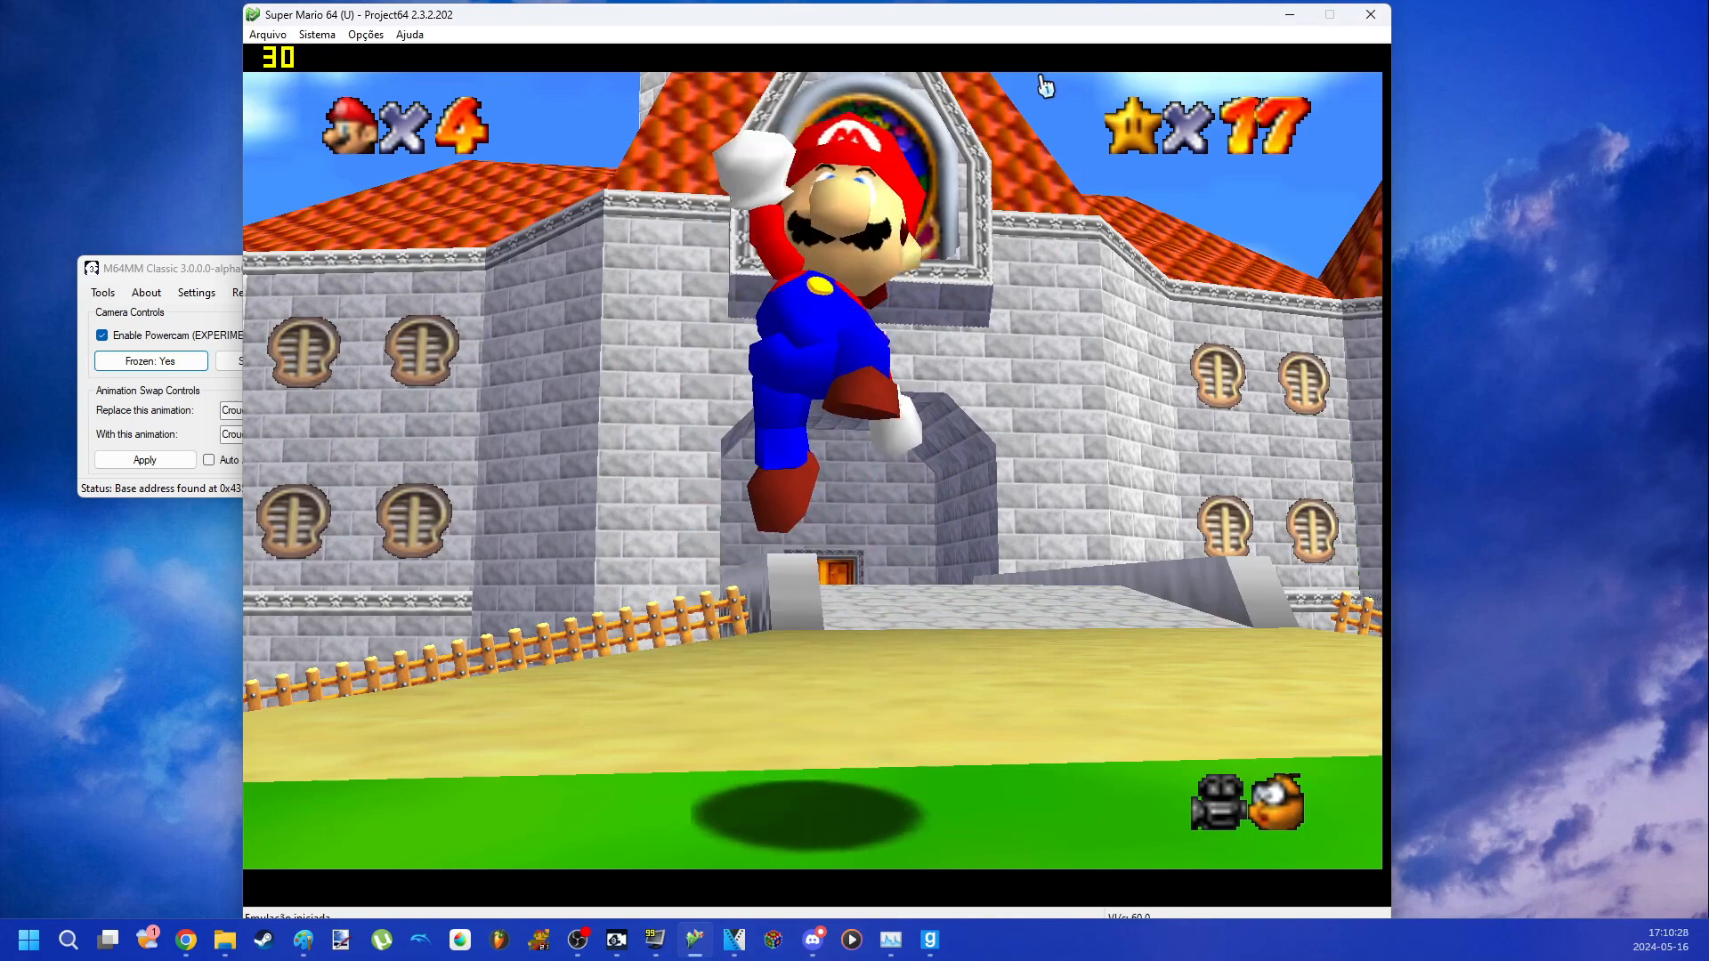
# In Extra Controls, hide the HUD items and swap Mario's animation to Walking
pyautogui.click(215, 511)
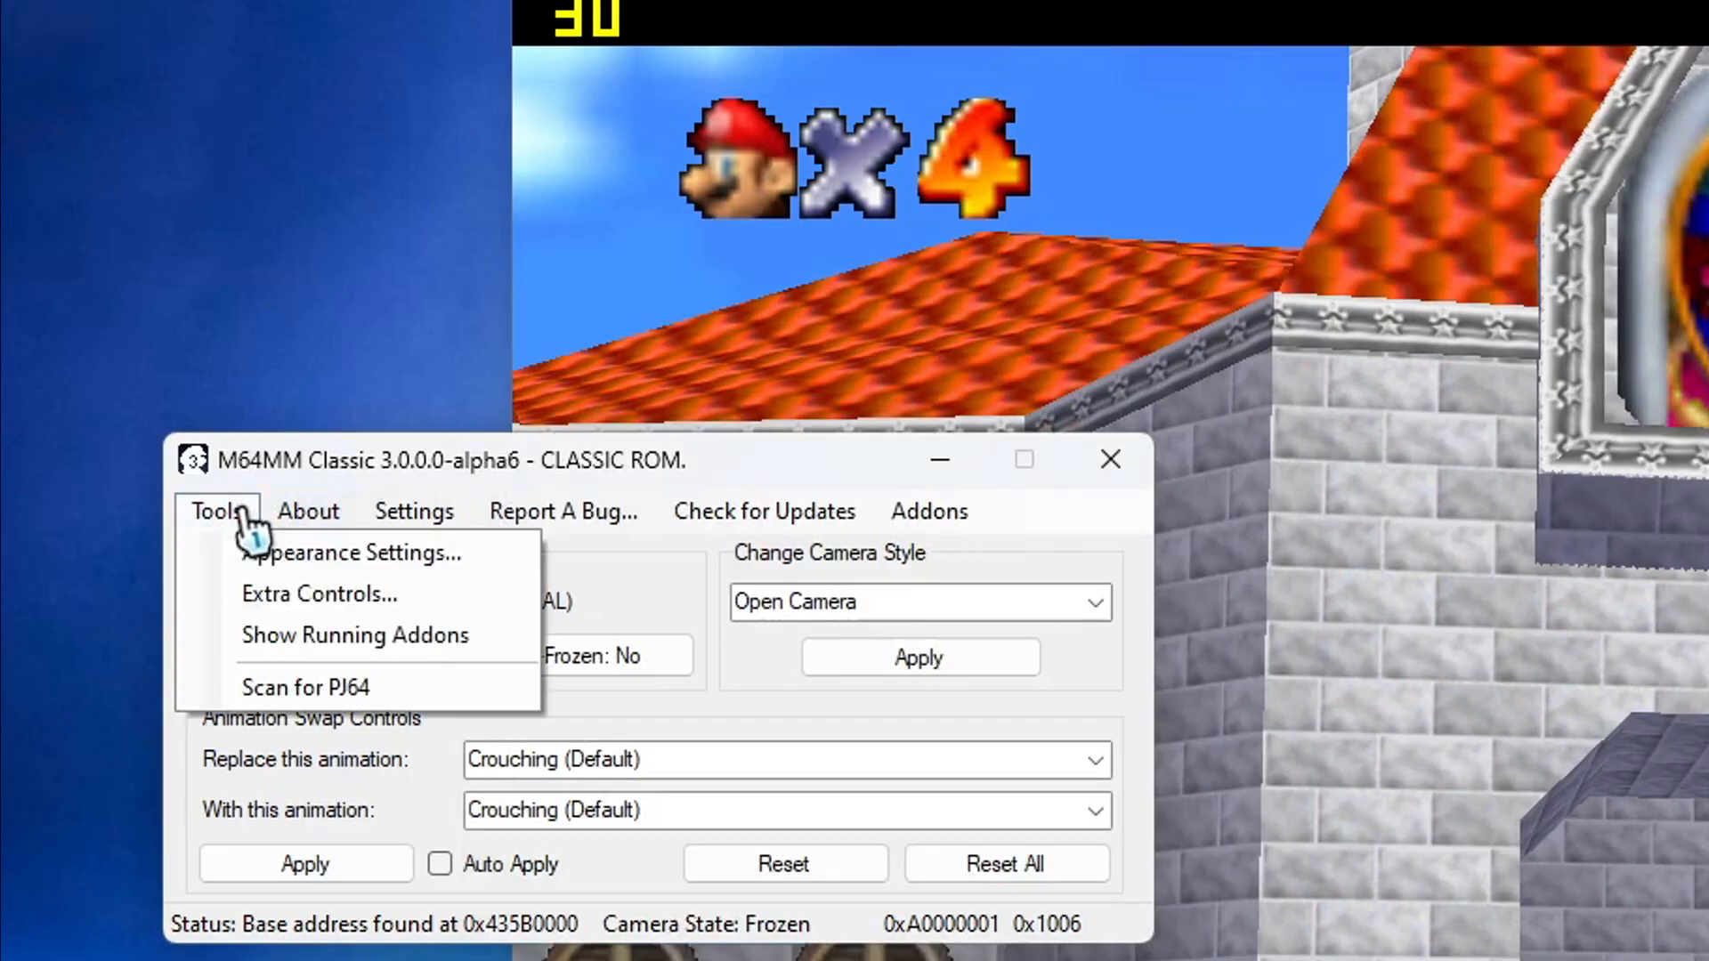
pyautogui.click(319, 593)
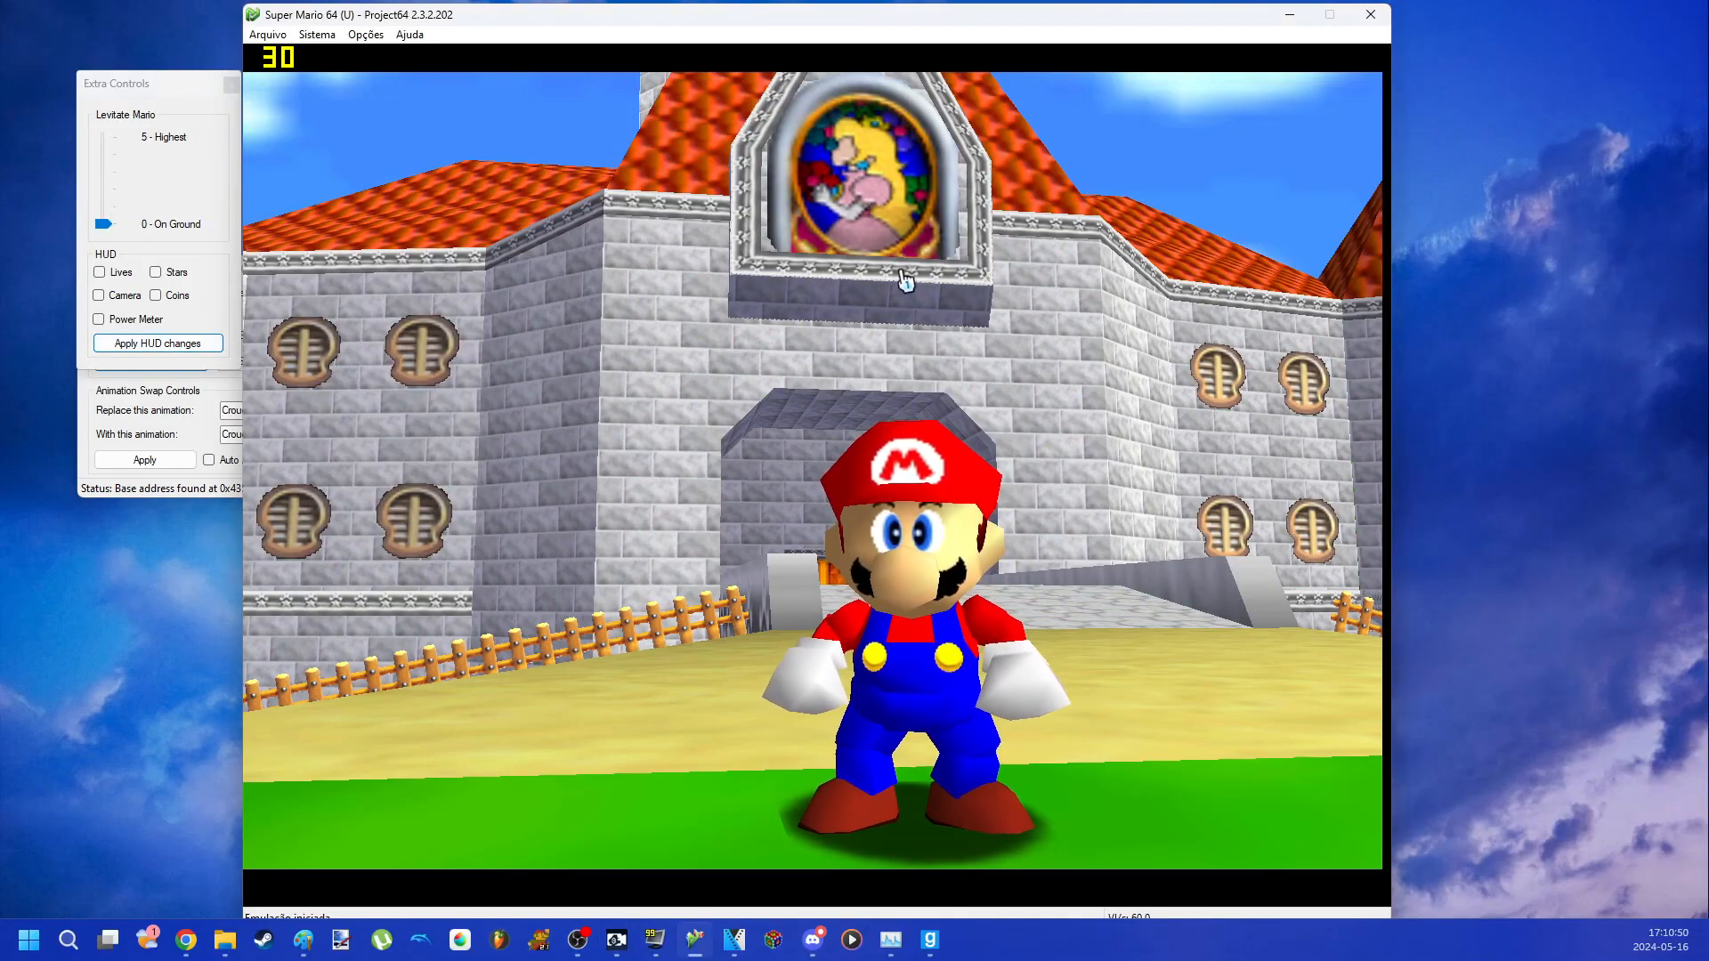
pyautogui.click(1409, 515)
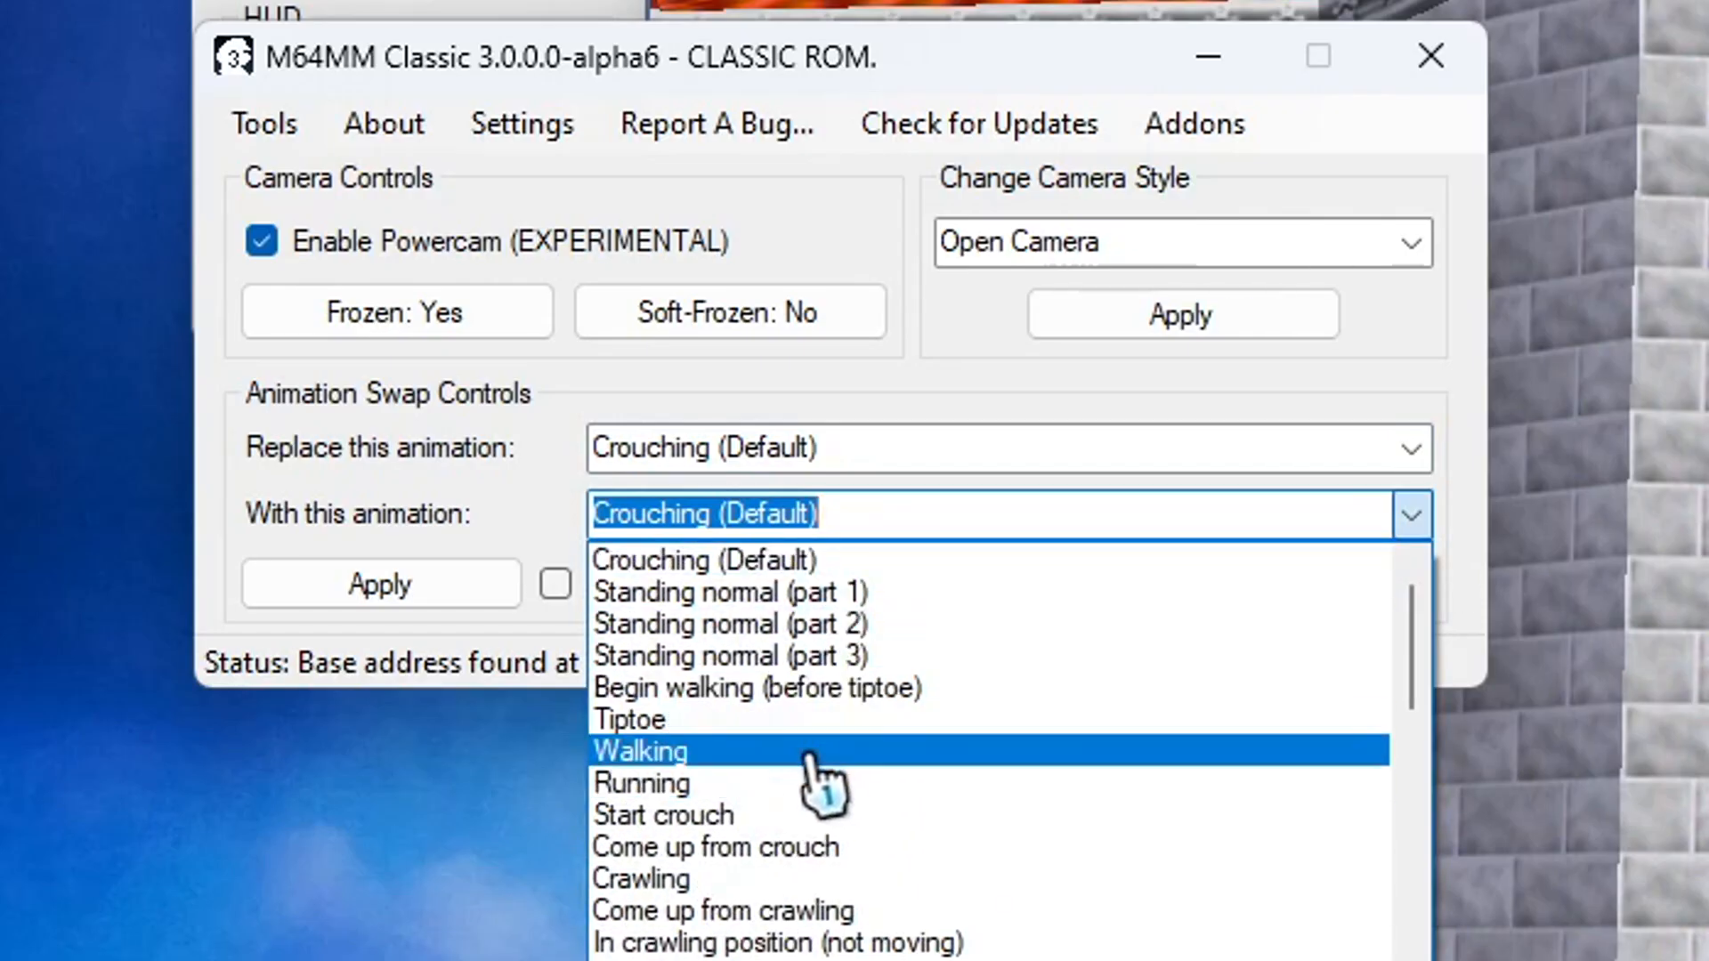
pyautogui.click(639, 751)
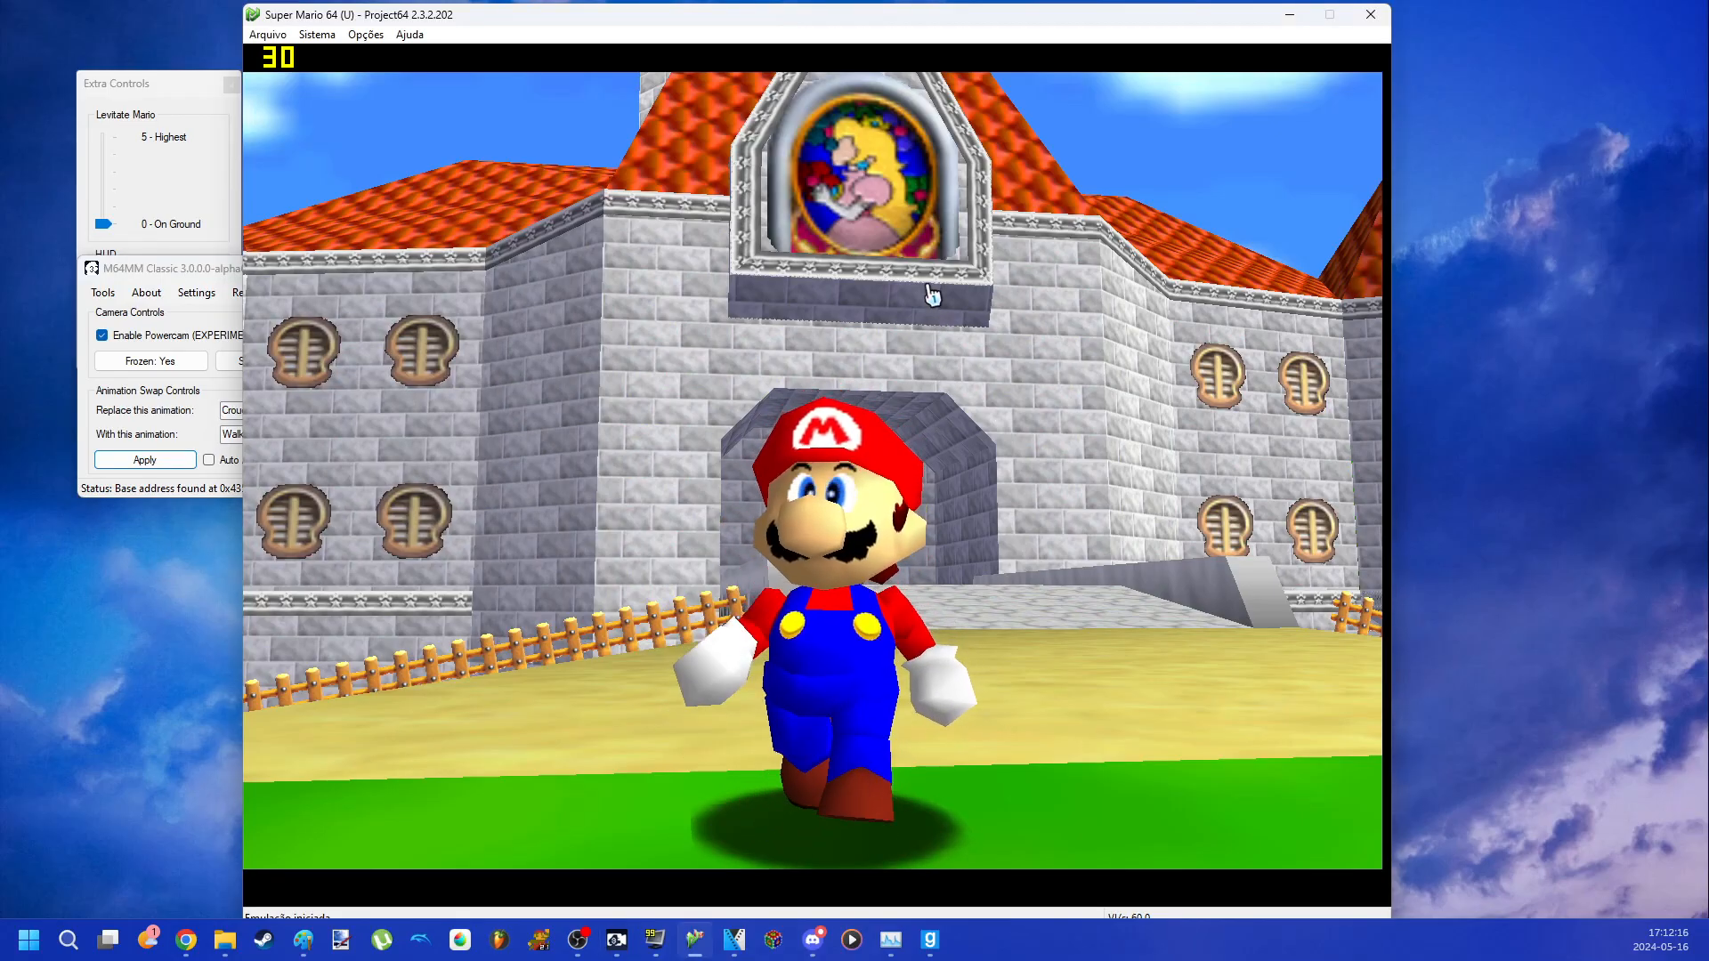
pyautogui.click(108, 271)
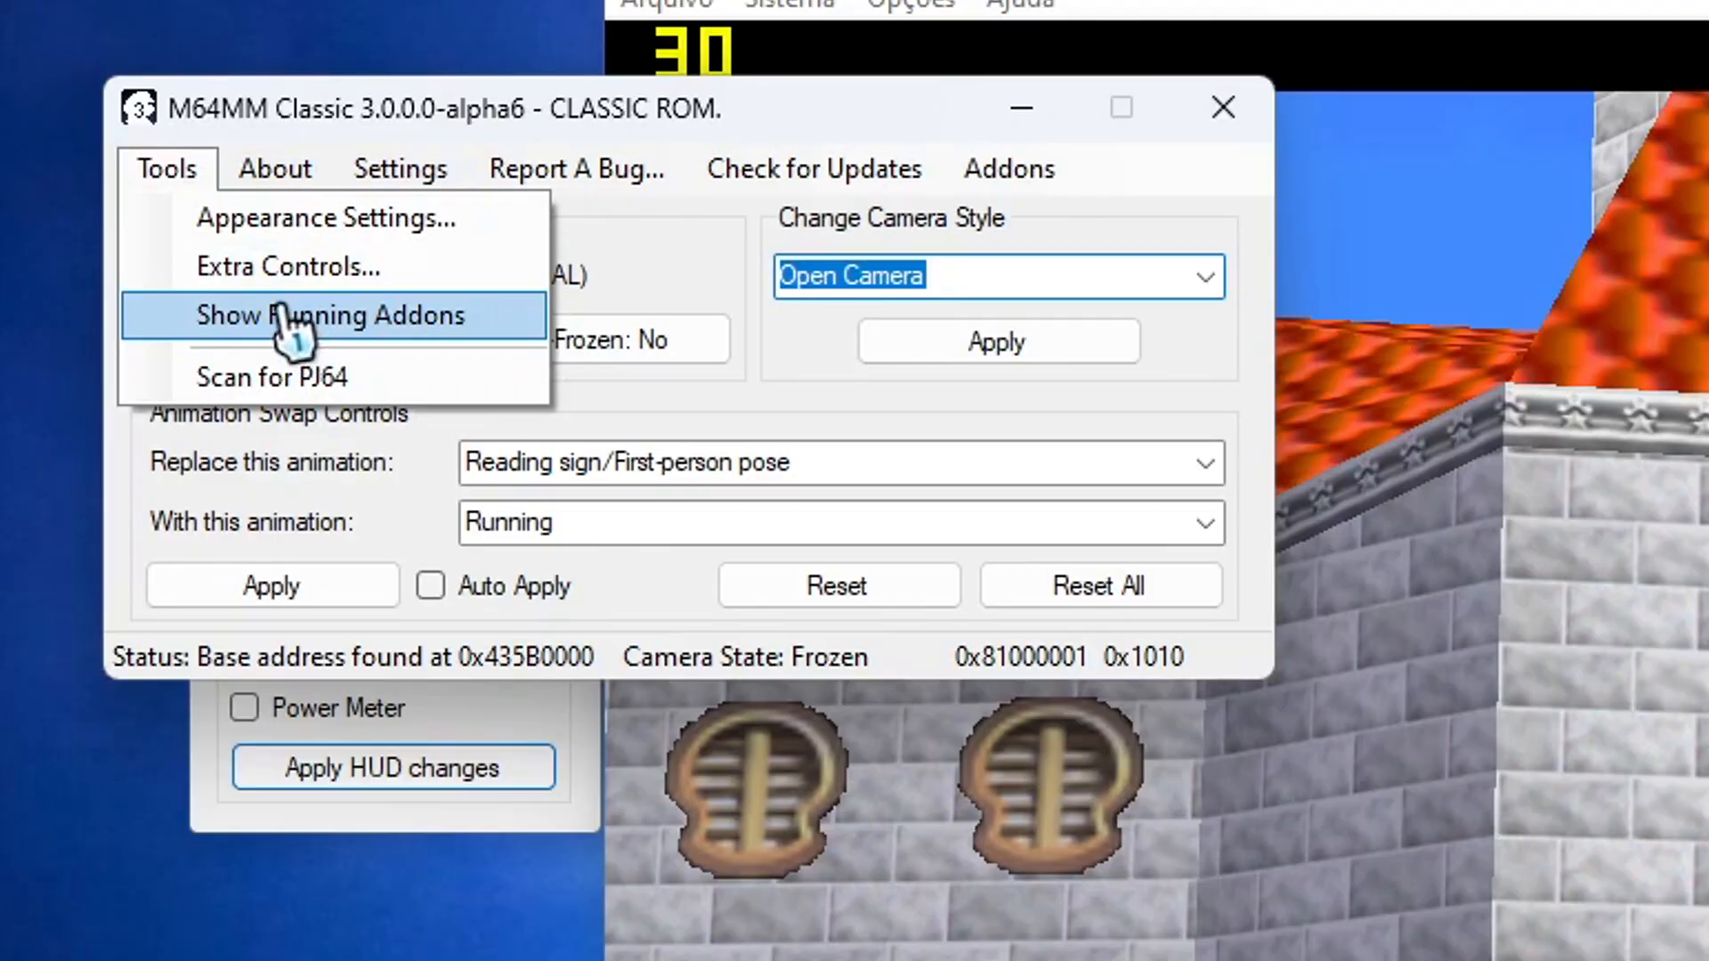
# Open the METAL Composer addon from the running addons and adjust the Speed slider
pyautogui.click(344, 315)
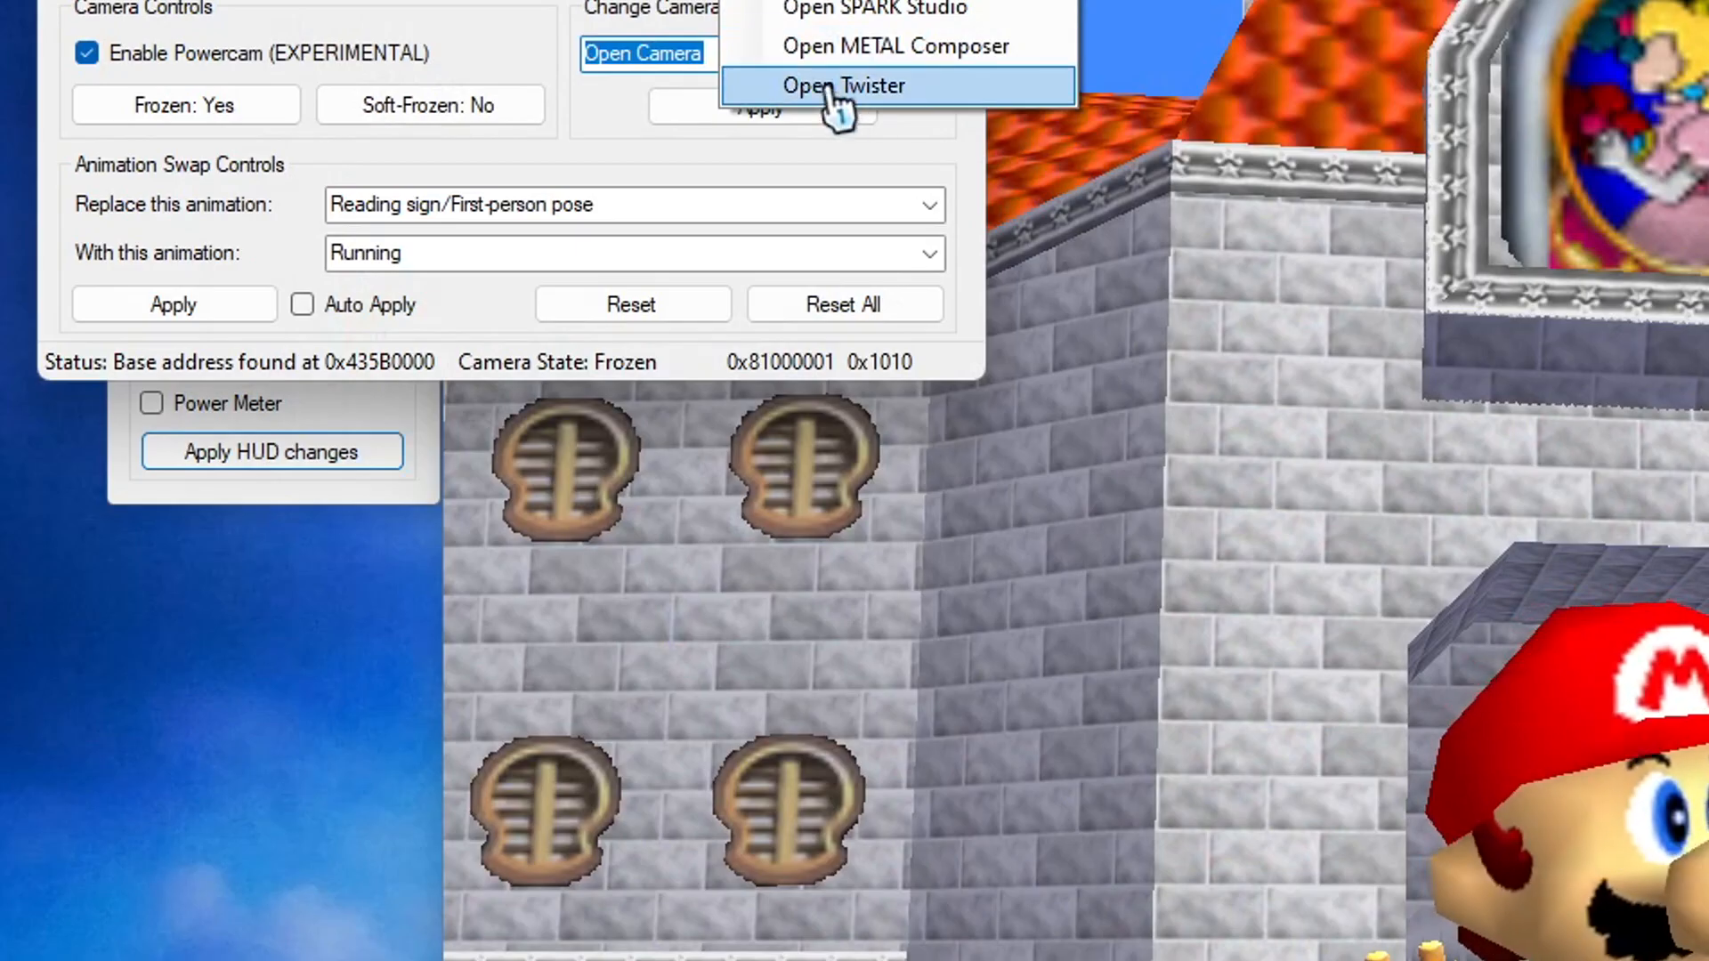
pyautogui.click(897, 46)
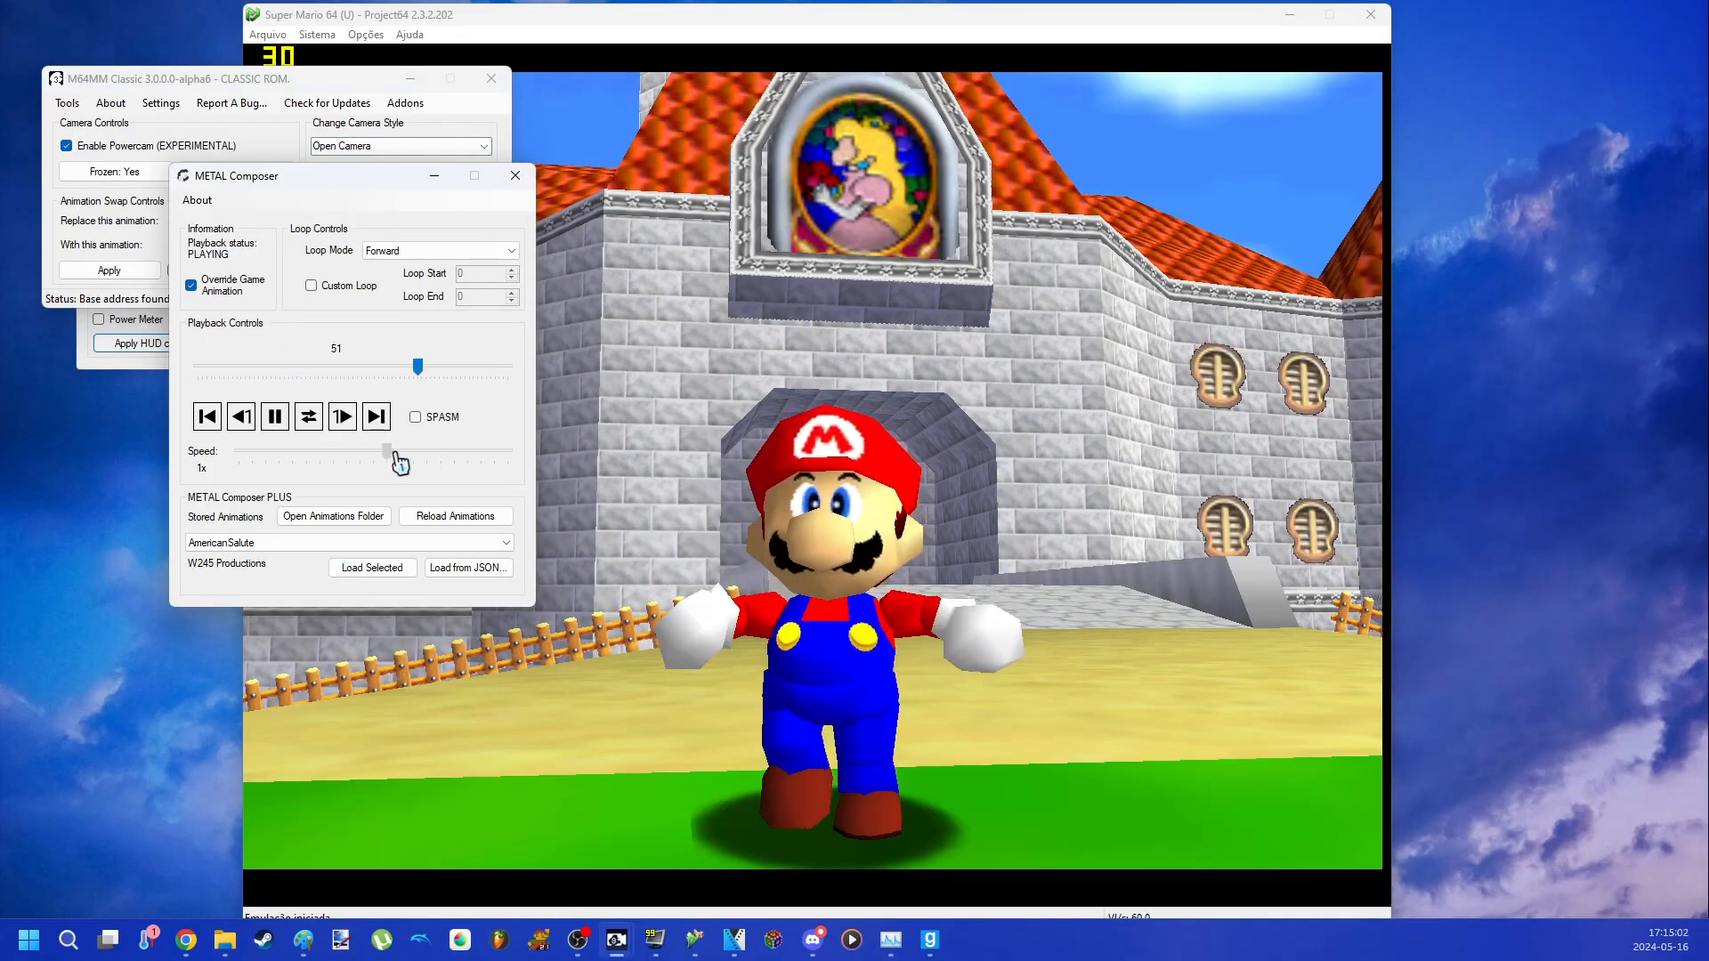
pyautogui.moveTo(390, 448); pyautogui.dragTo(506, 449)
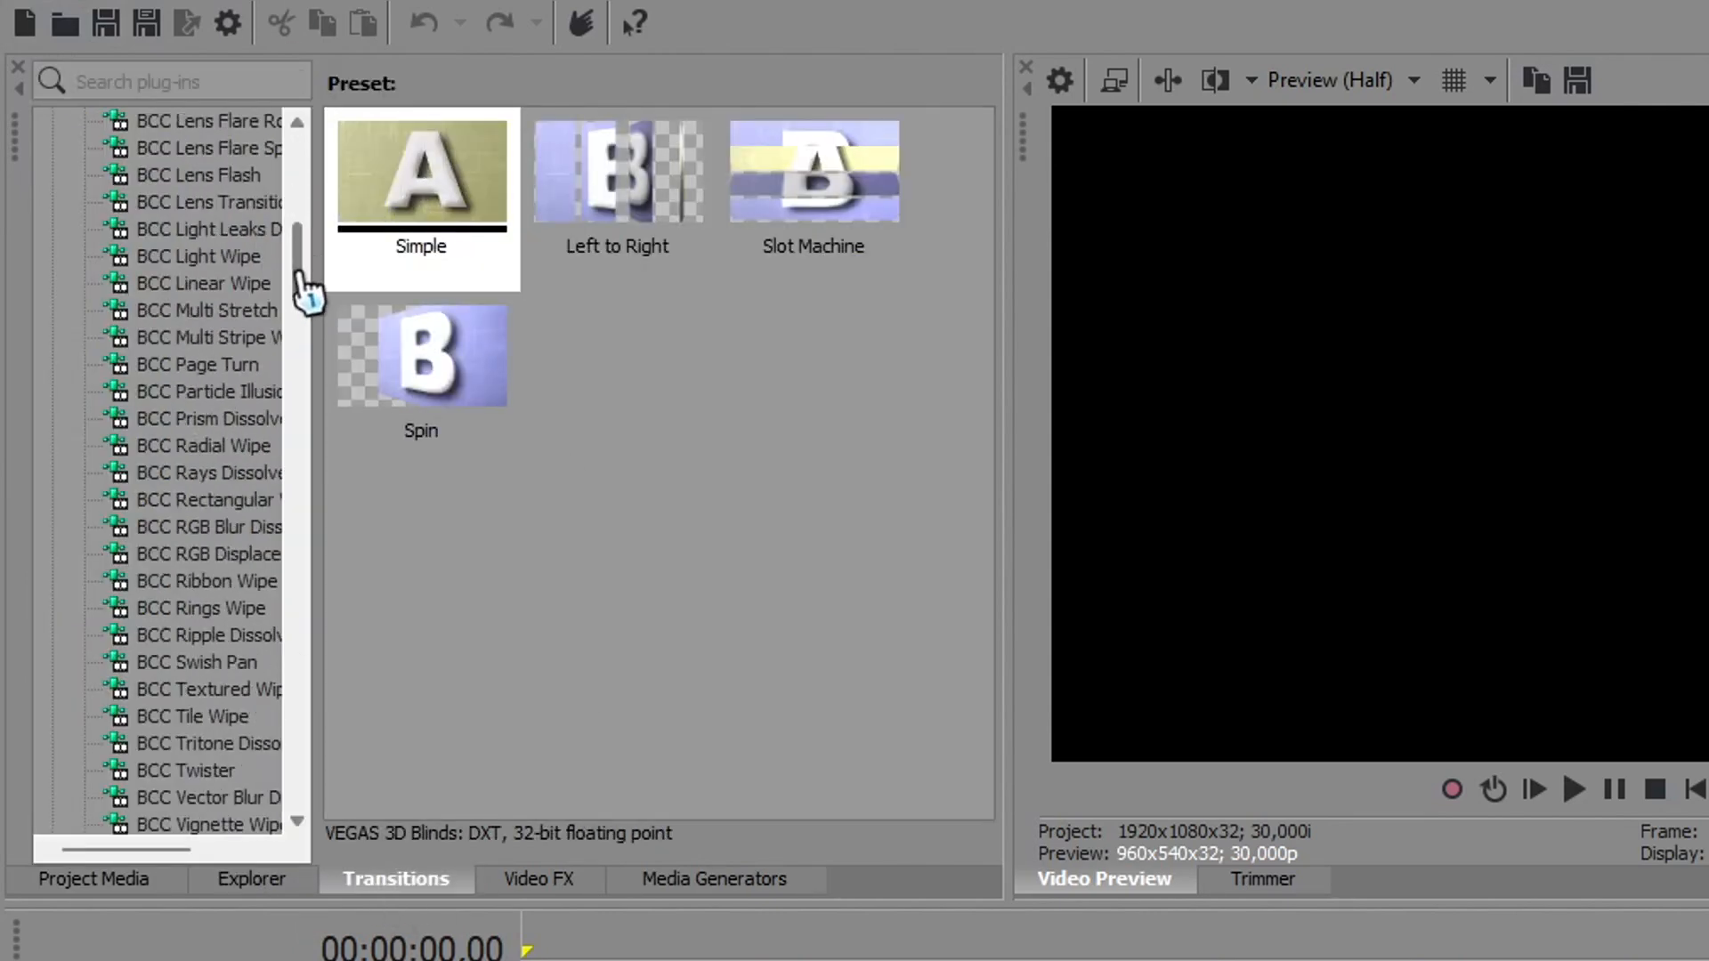
# Browse the Transitions and Video FX libraries, then insert a new video track
pyautogui.click(538, 880)
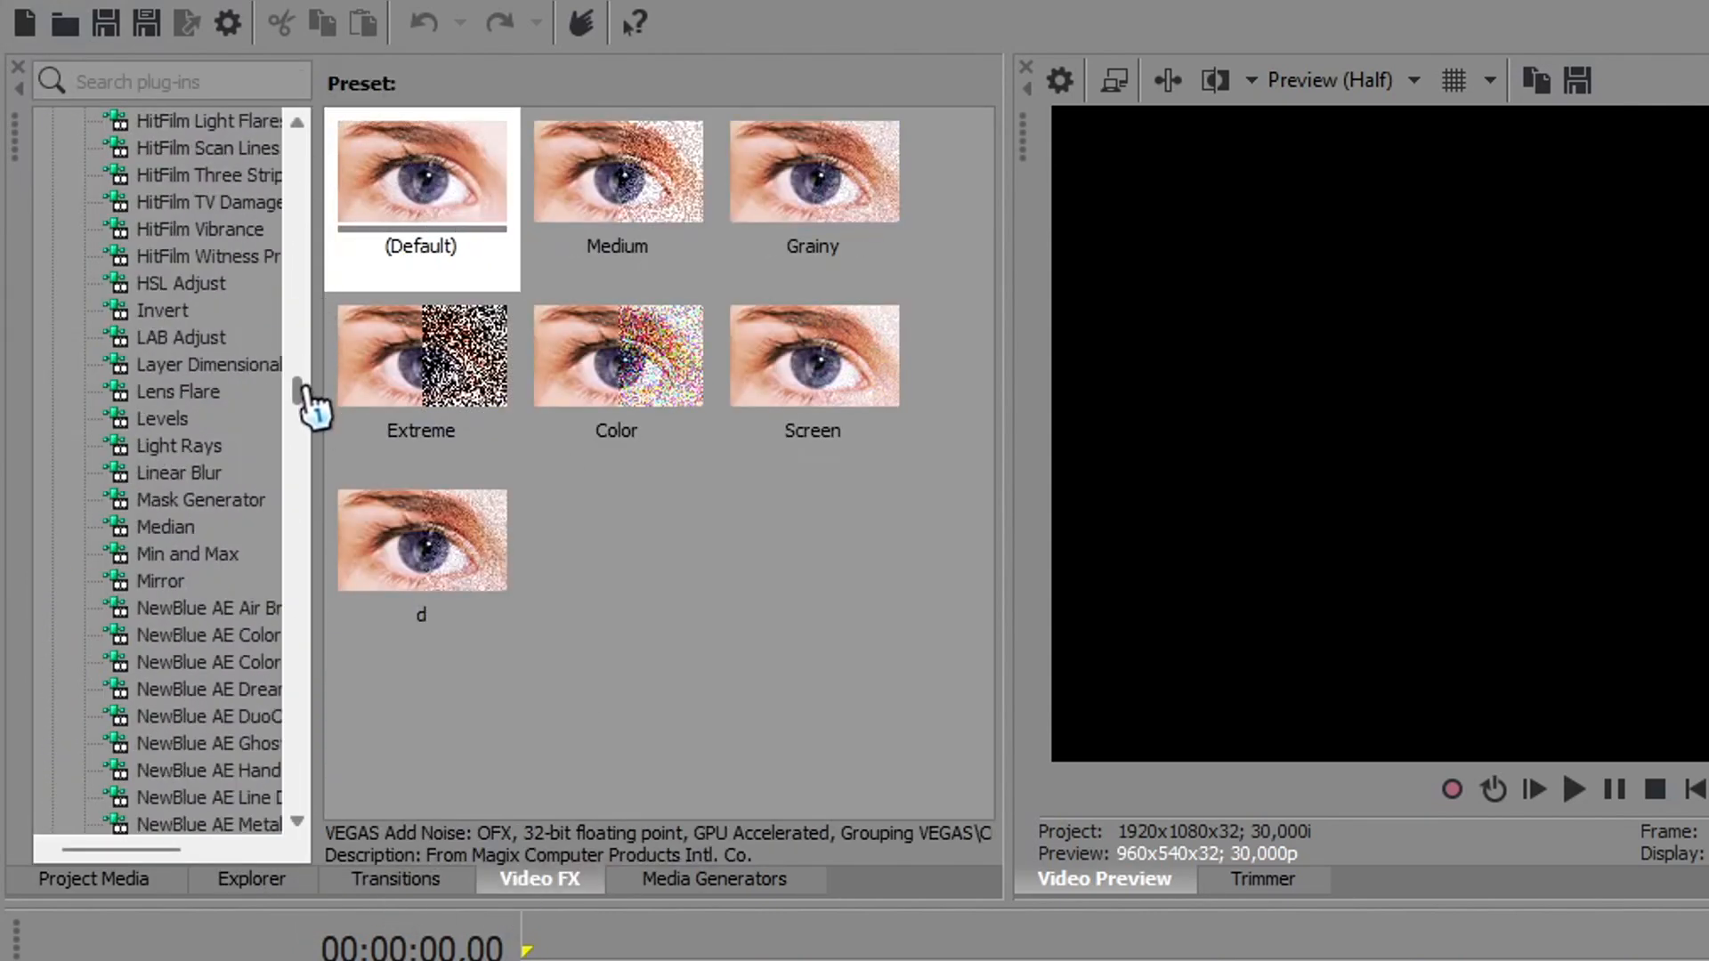
pyautogui.click(714, 880)
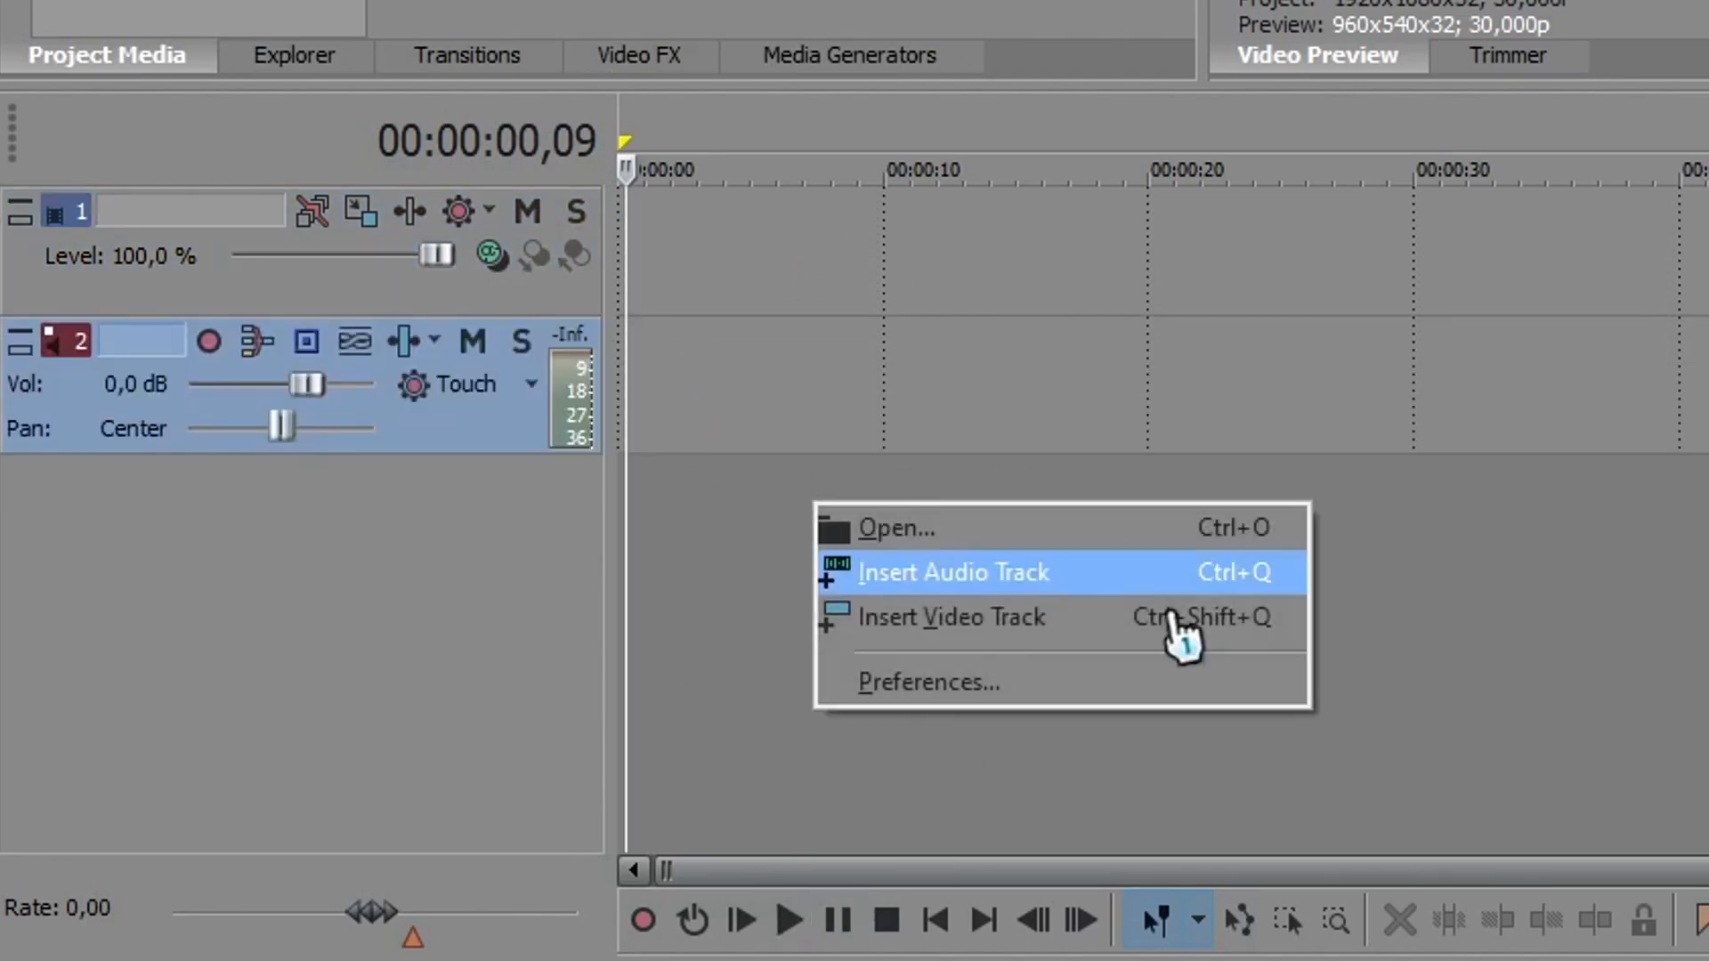
pyautogui.moveTo(1171, 617)
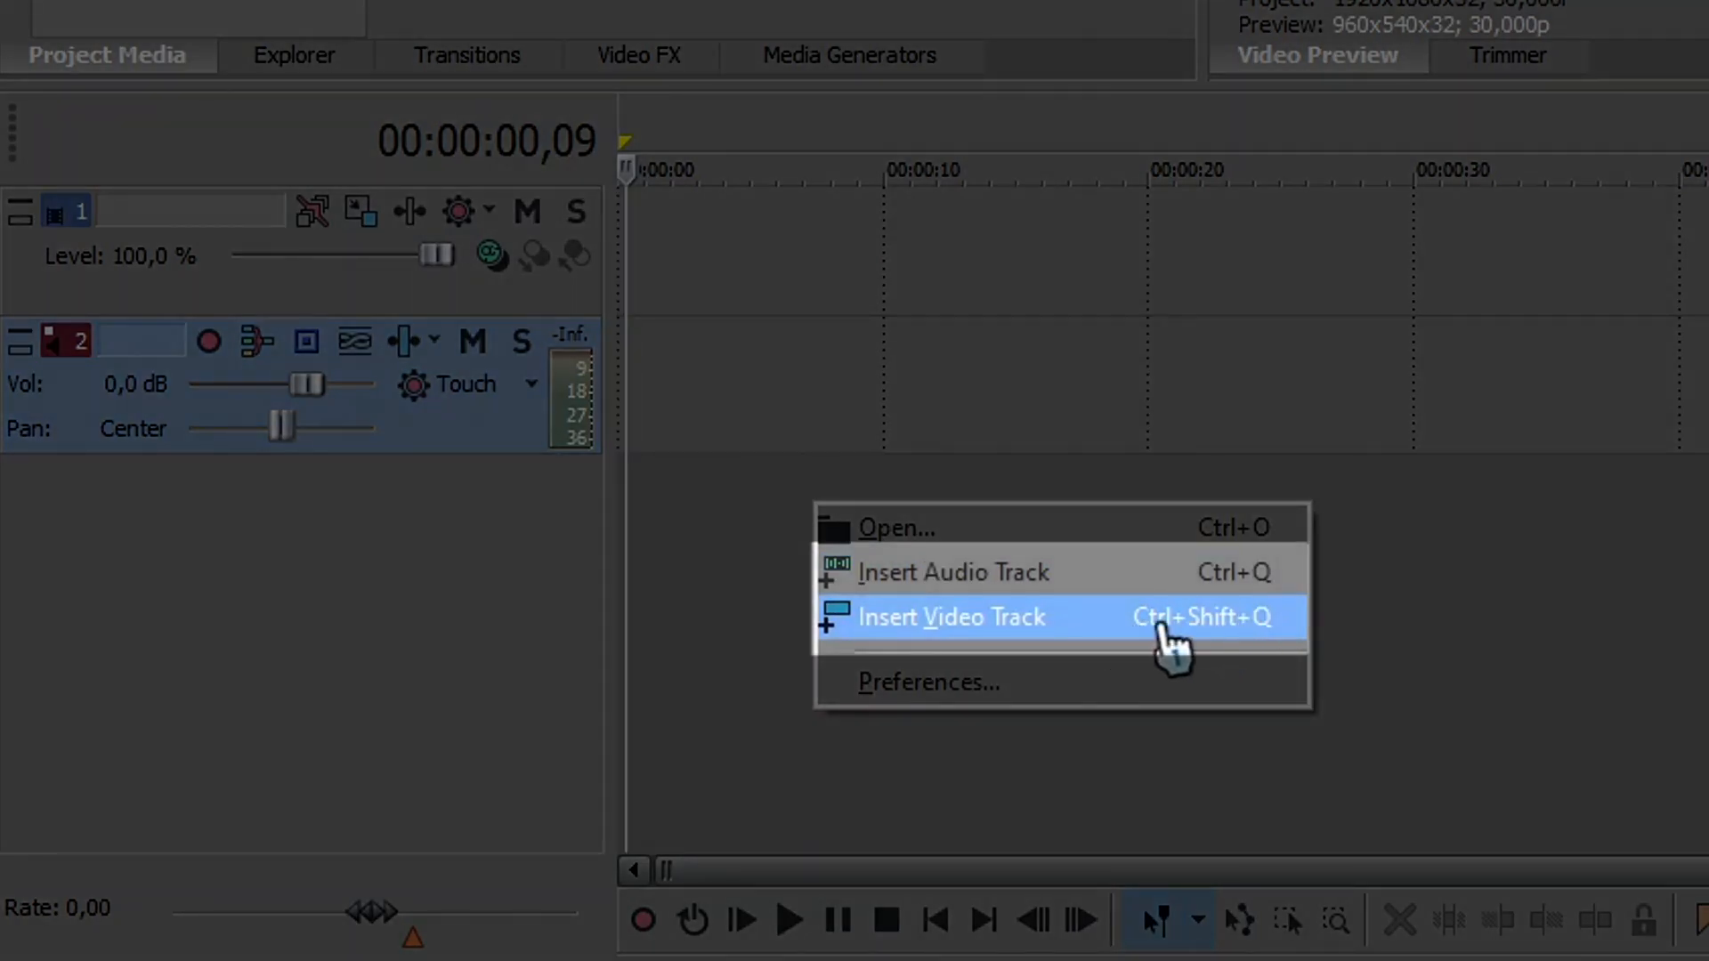
pyautogui.click(951, 616)
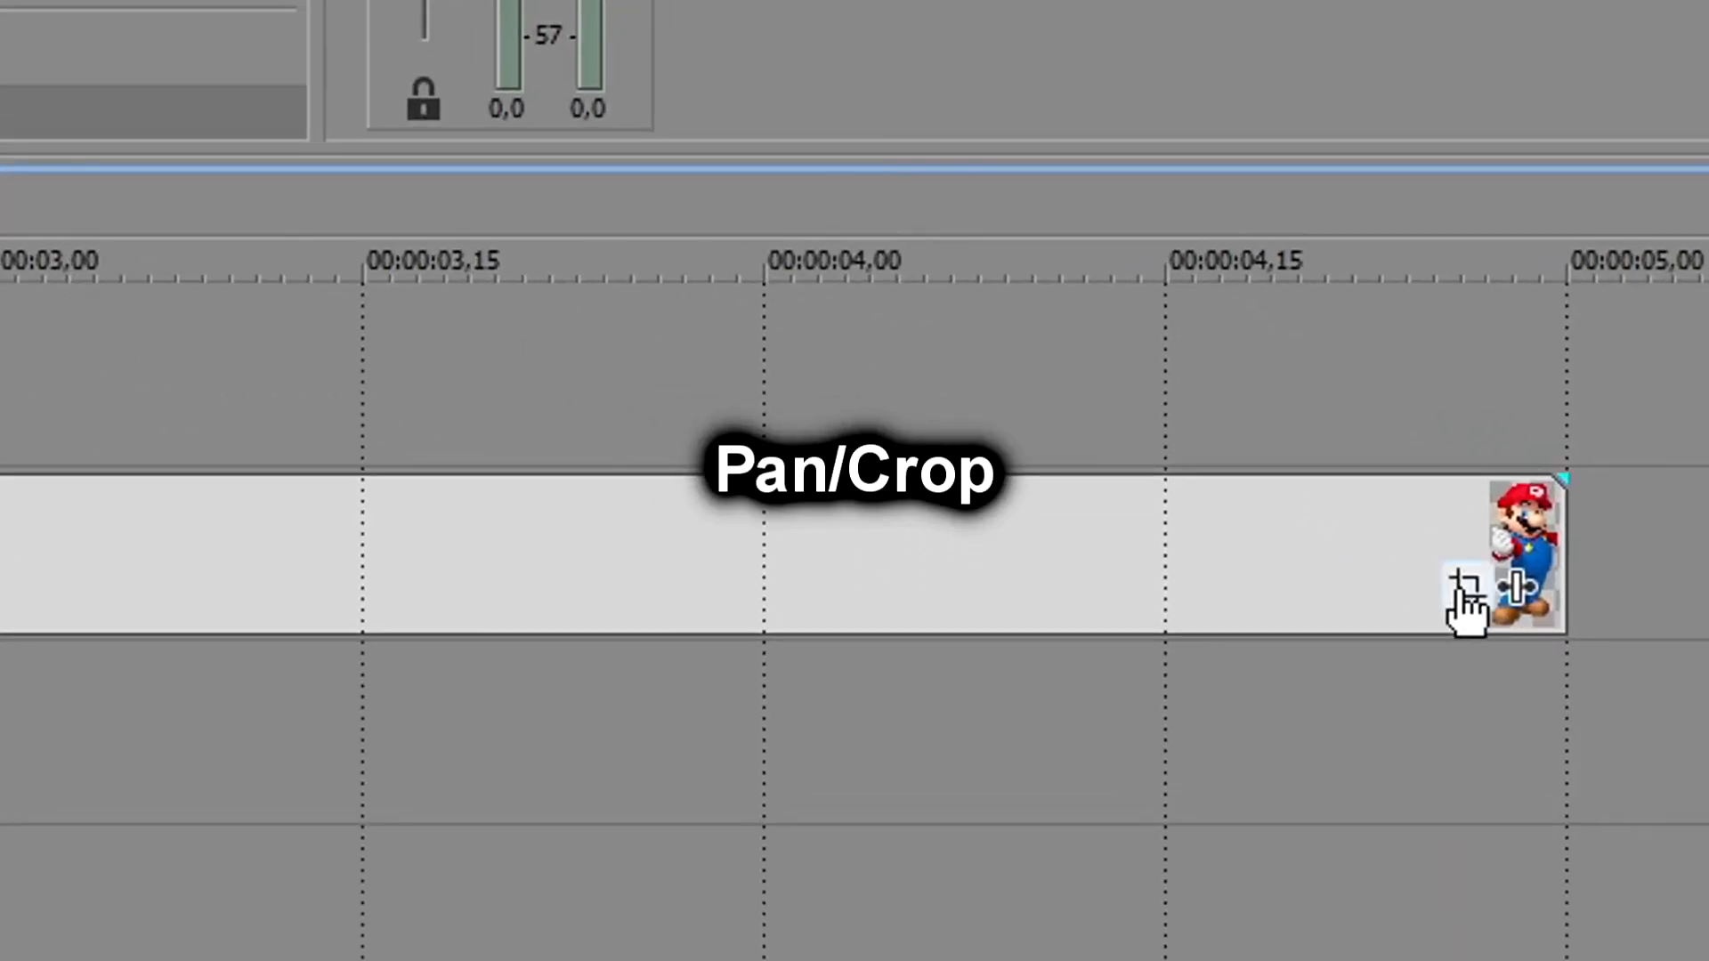
# Apply the 16:9 Widescreen TV Pan/Crop preset, with no aspect lock, and preview
pyautogui.click(1469, 582)
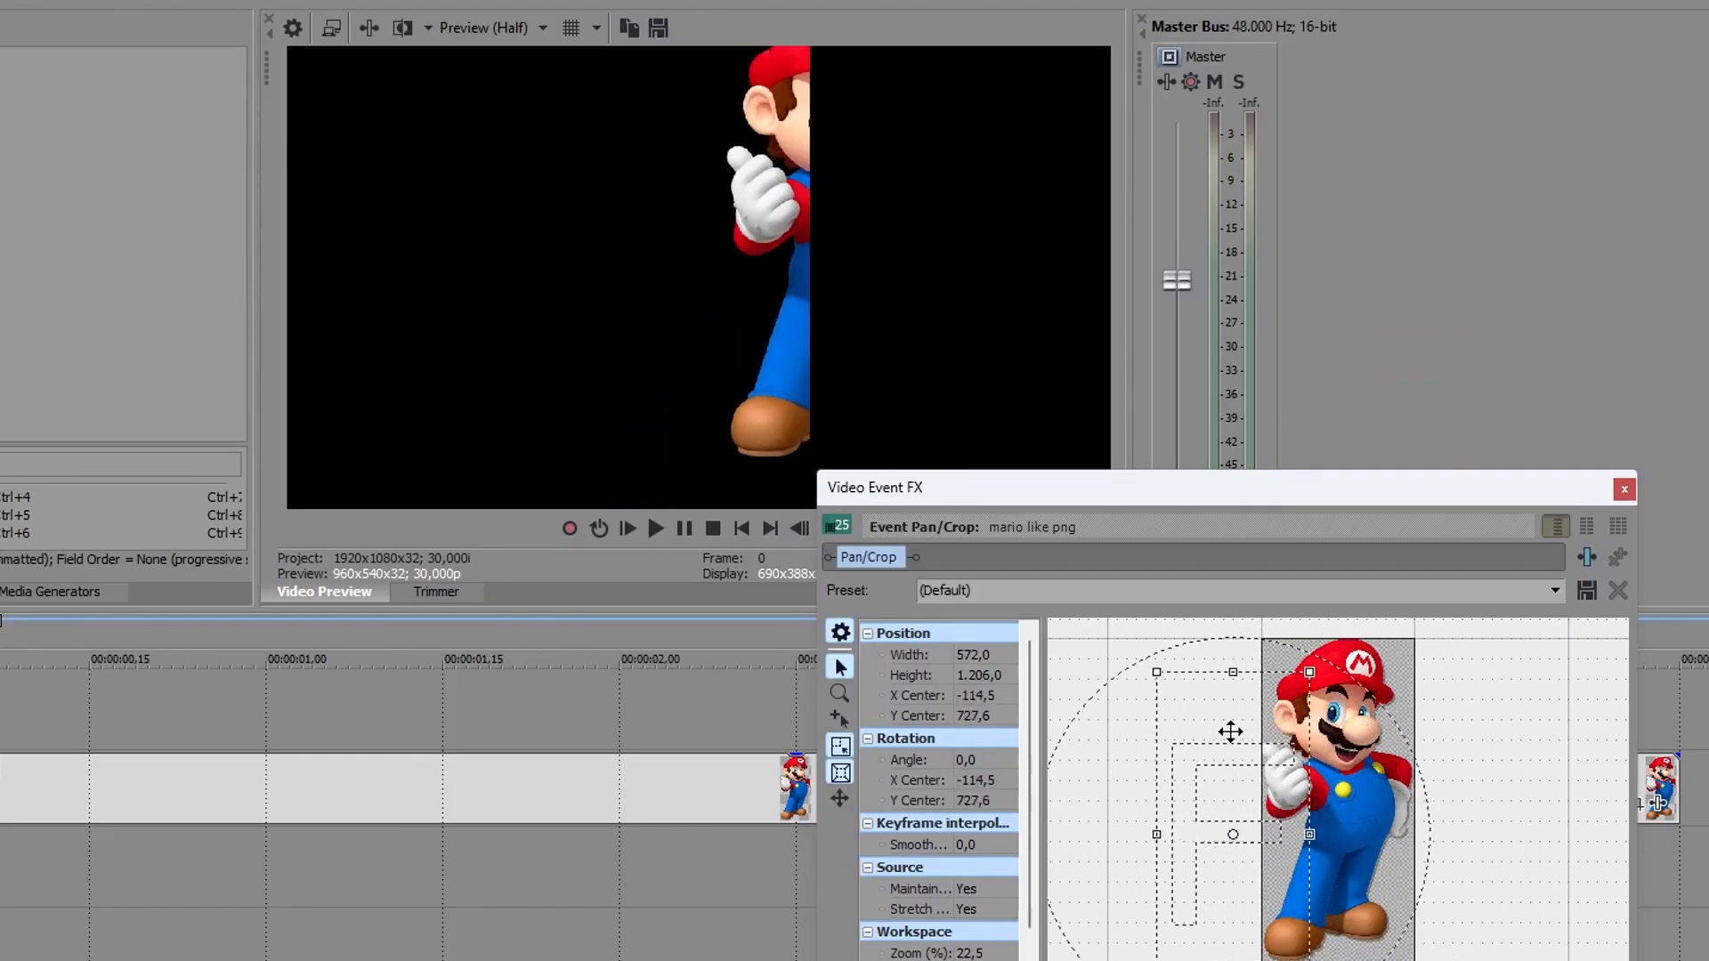
pyautogui.moveTo(1228, 731); pyautogui.dragTo(1337, 685)
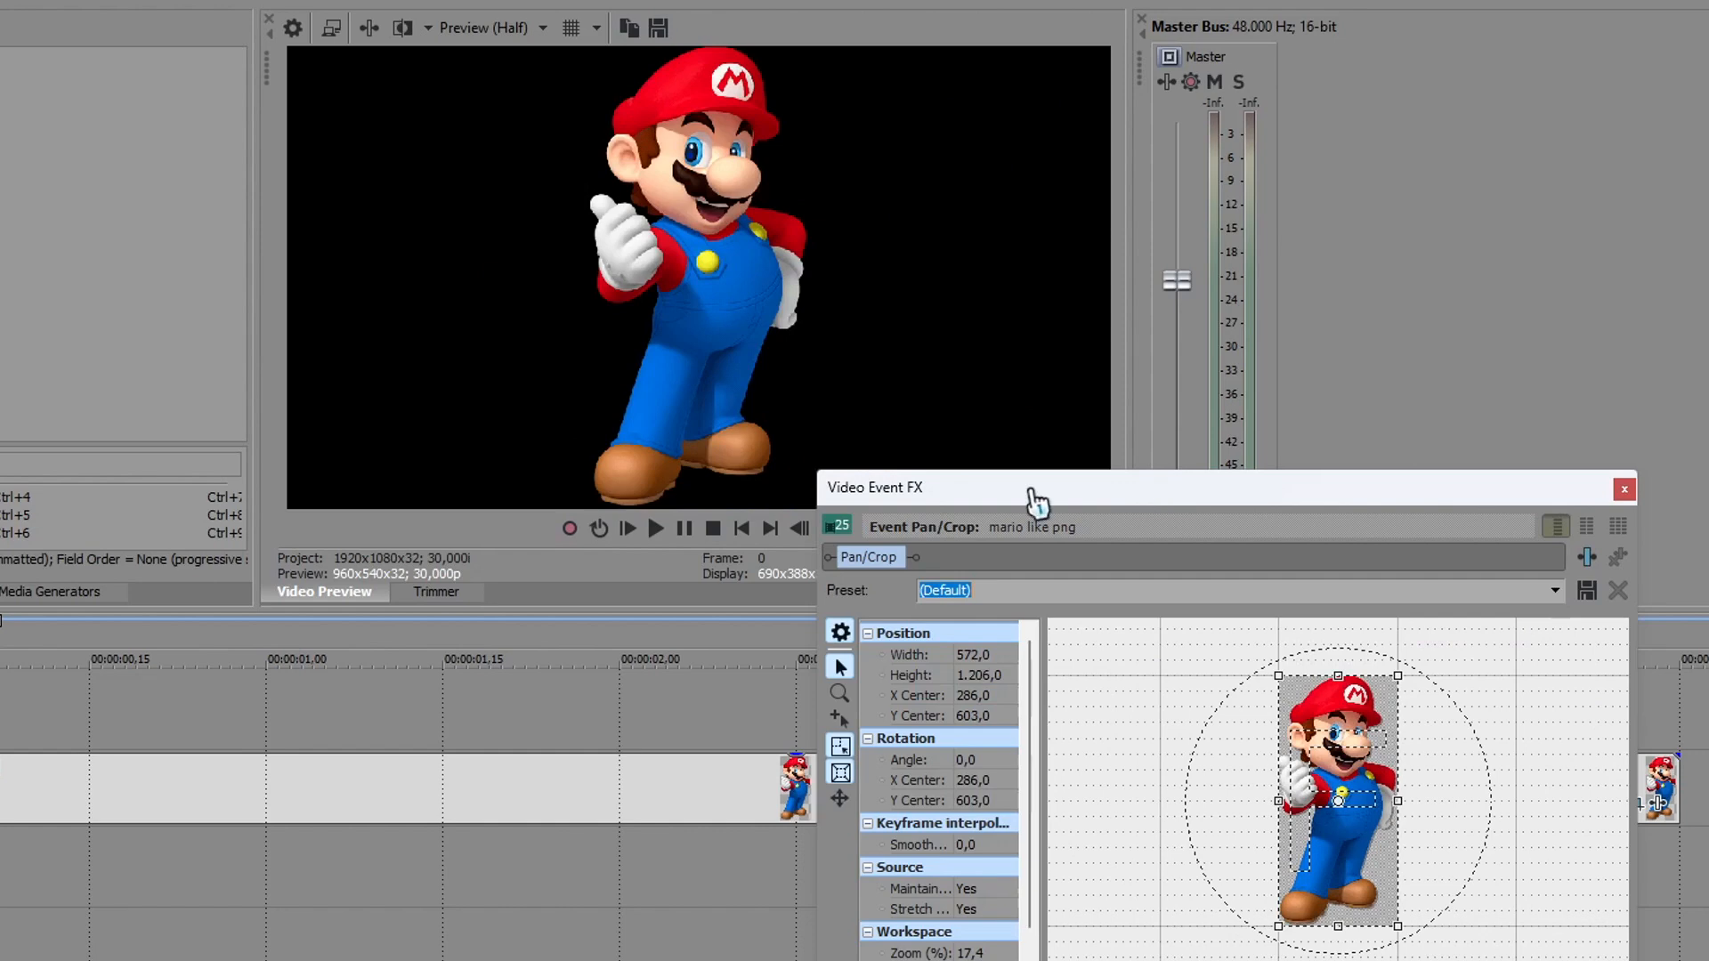
pyautogui.click(1005, 888)
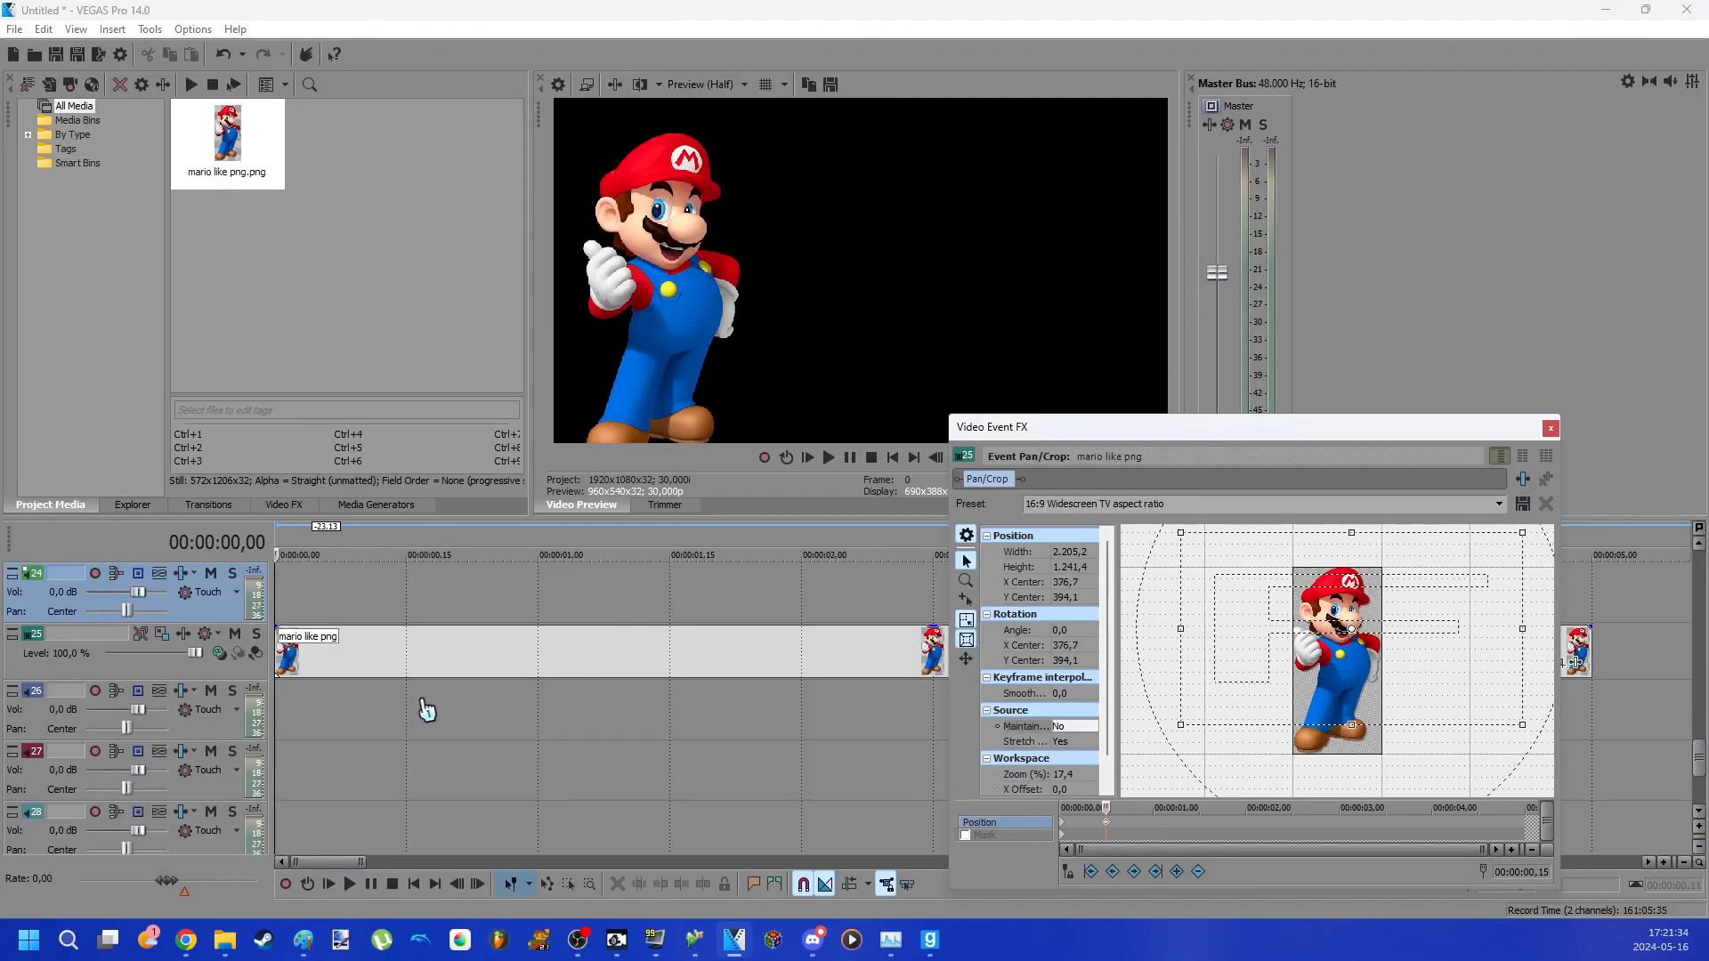
pyautogui.click(827, 457)
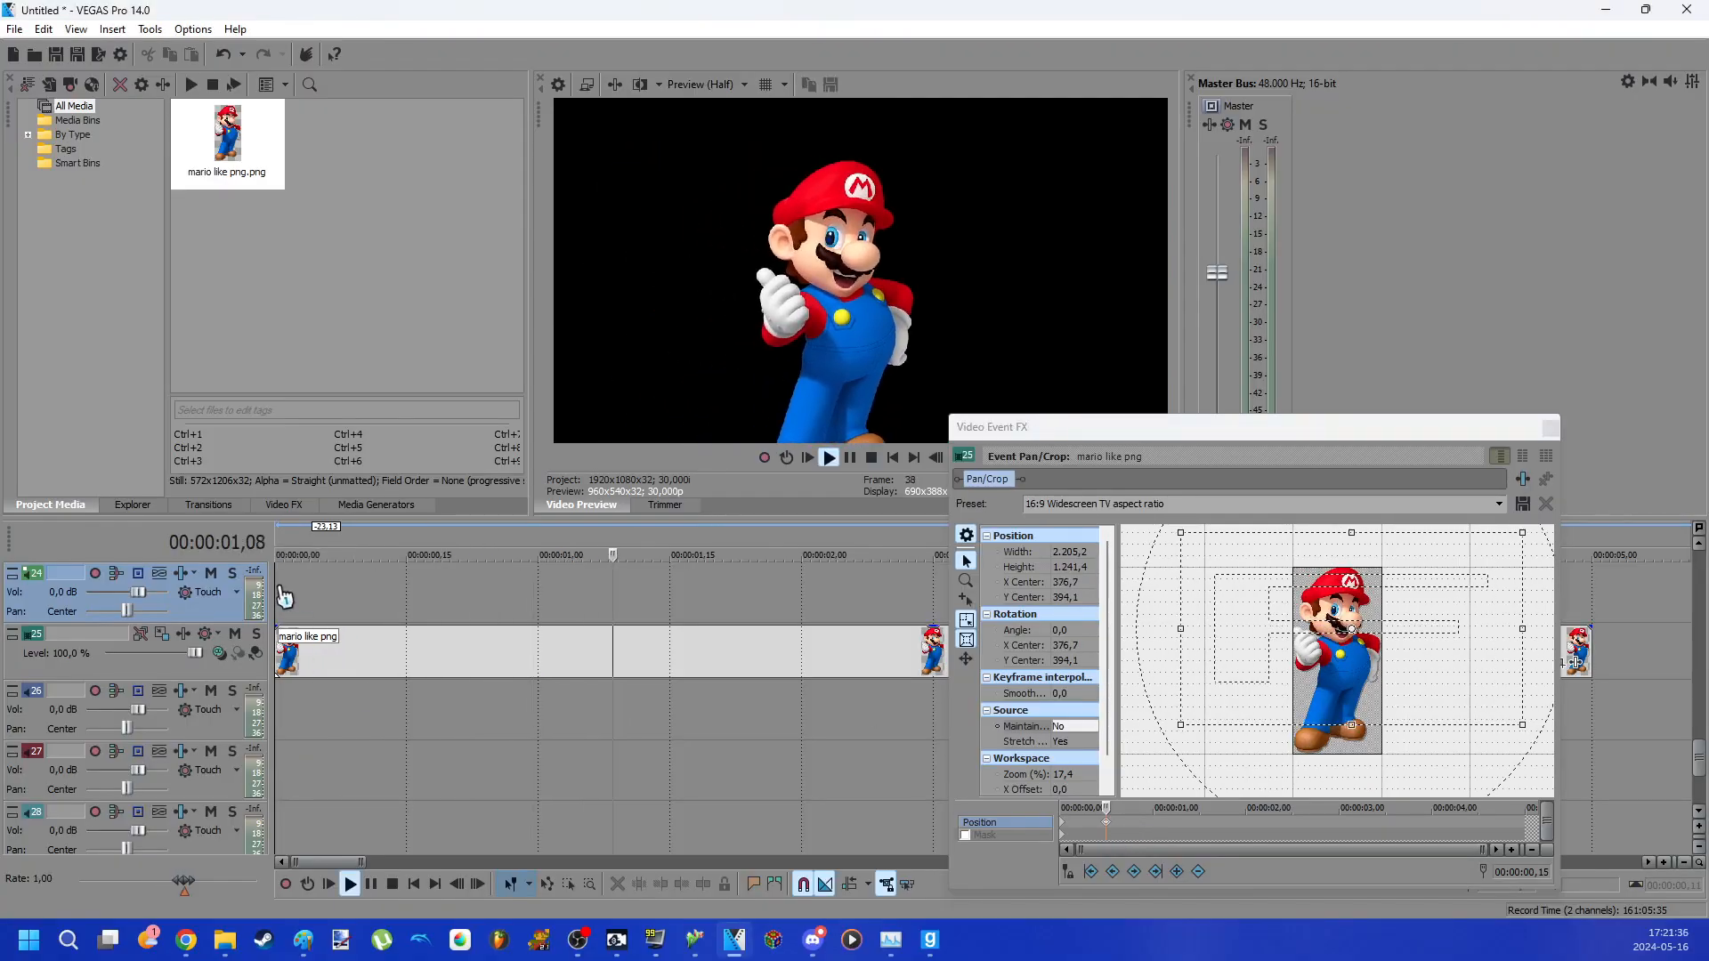
pyautogui.click(376, 505)
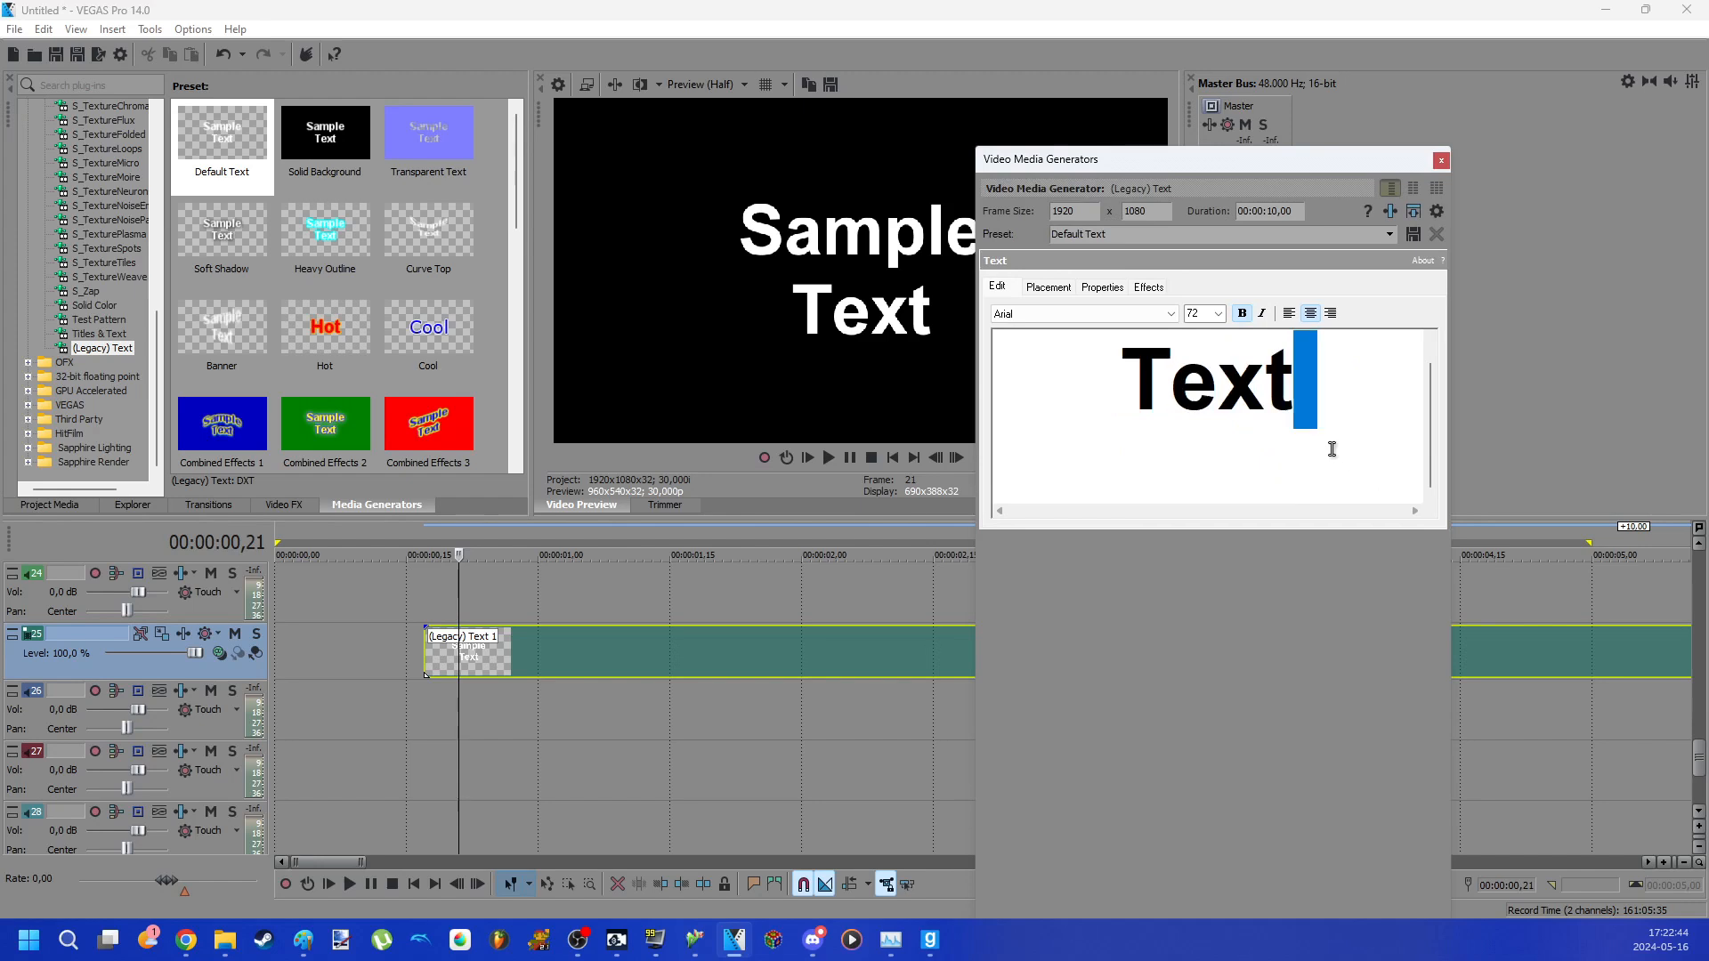
# Enter 'Mario:' as the red-glow title text and pick a Super Mario font
pyautogui.write('Mario')
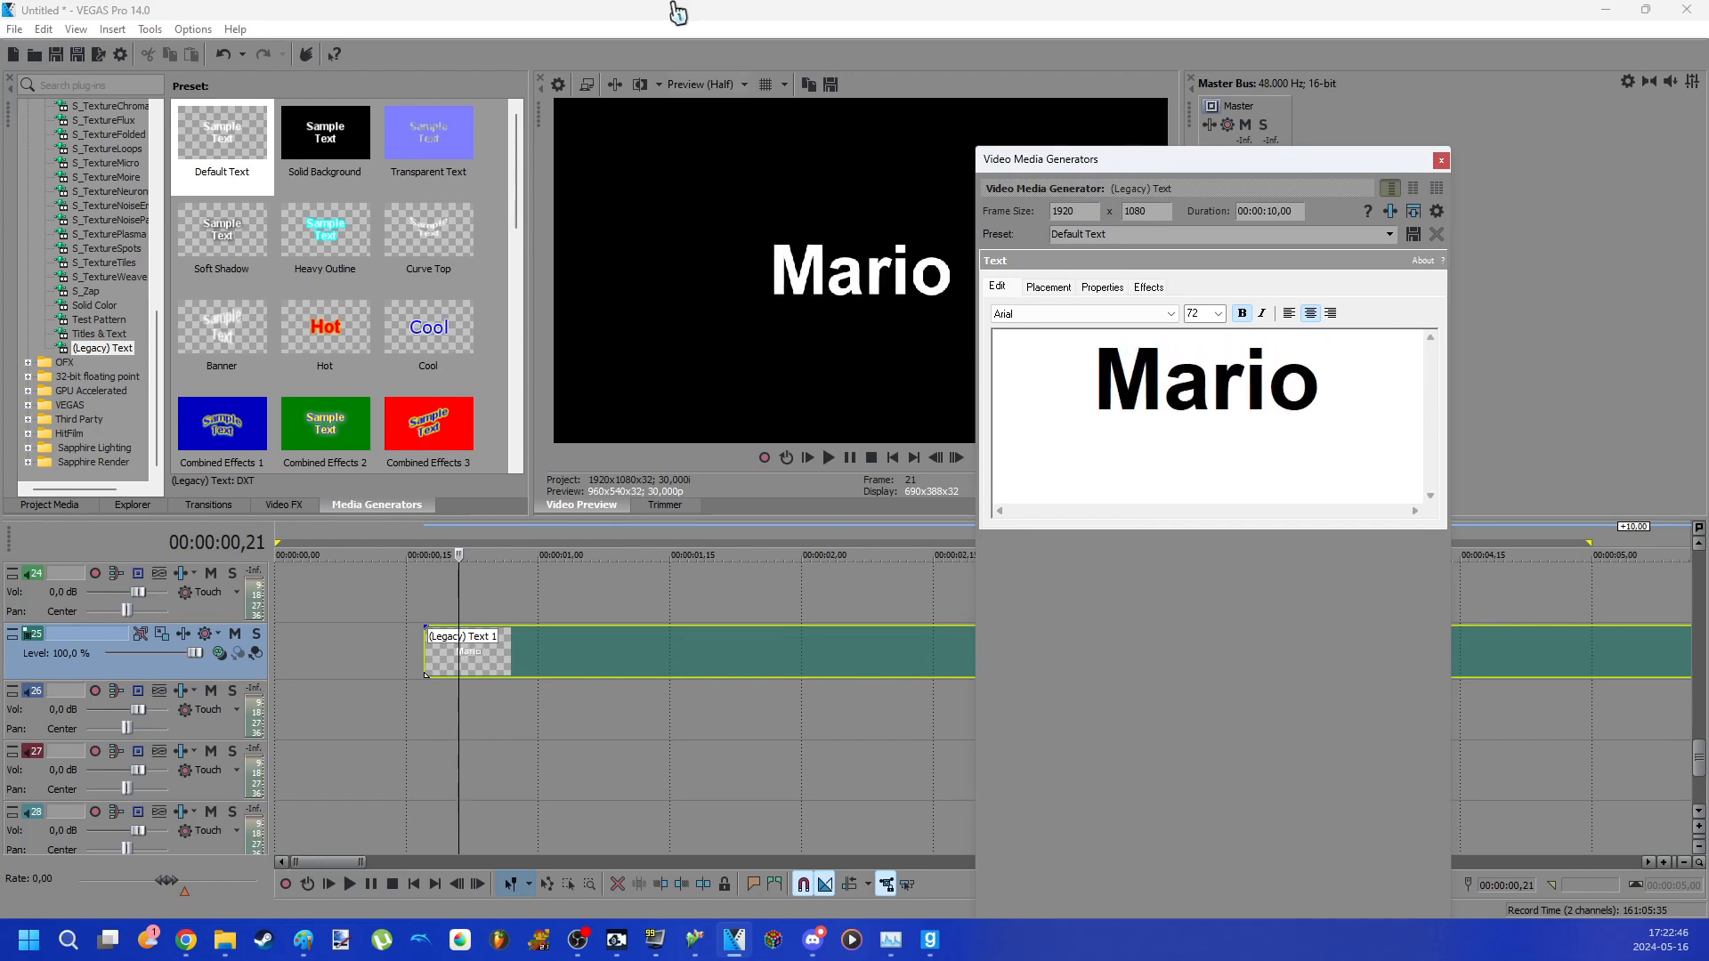
pyautogui.write(':')
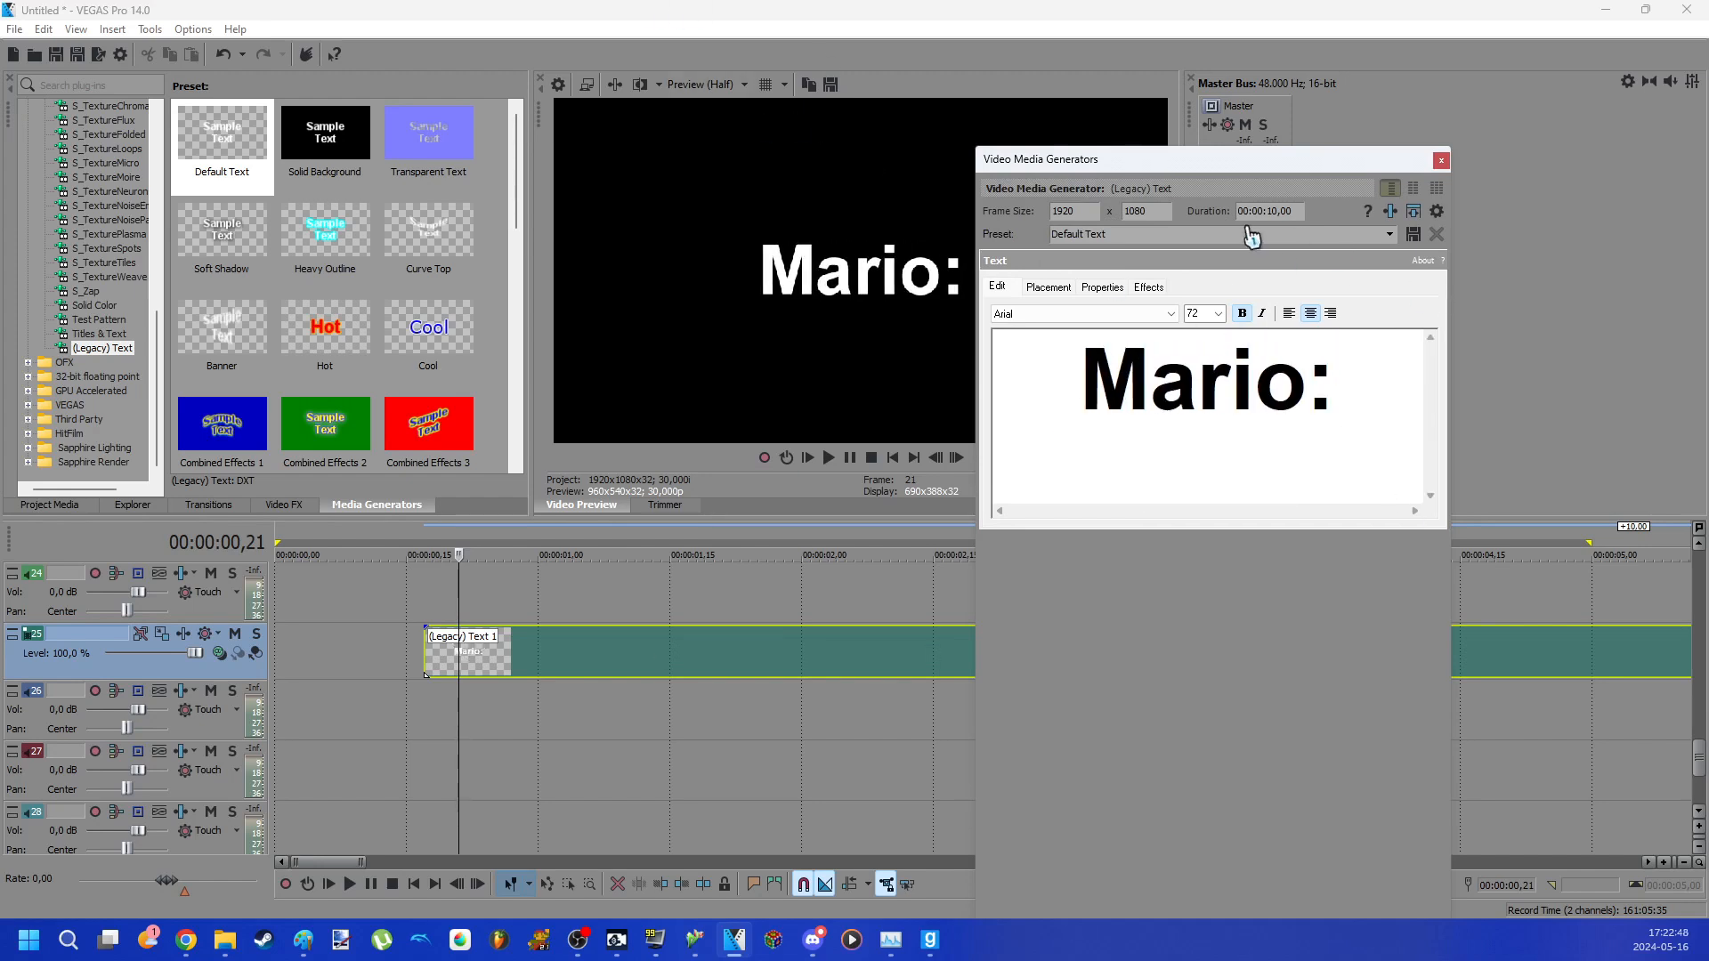
pyautogui.click(1147, 287)
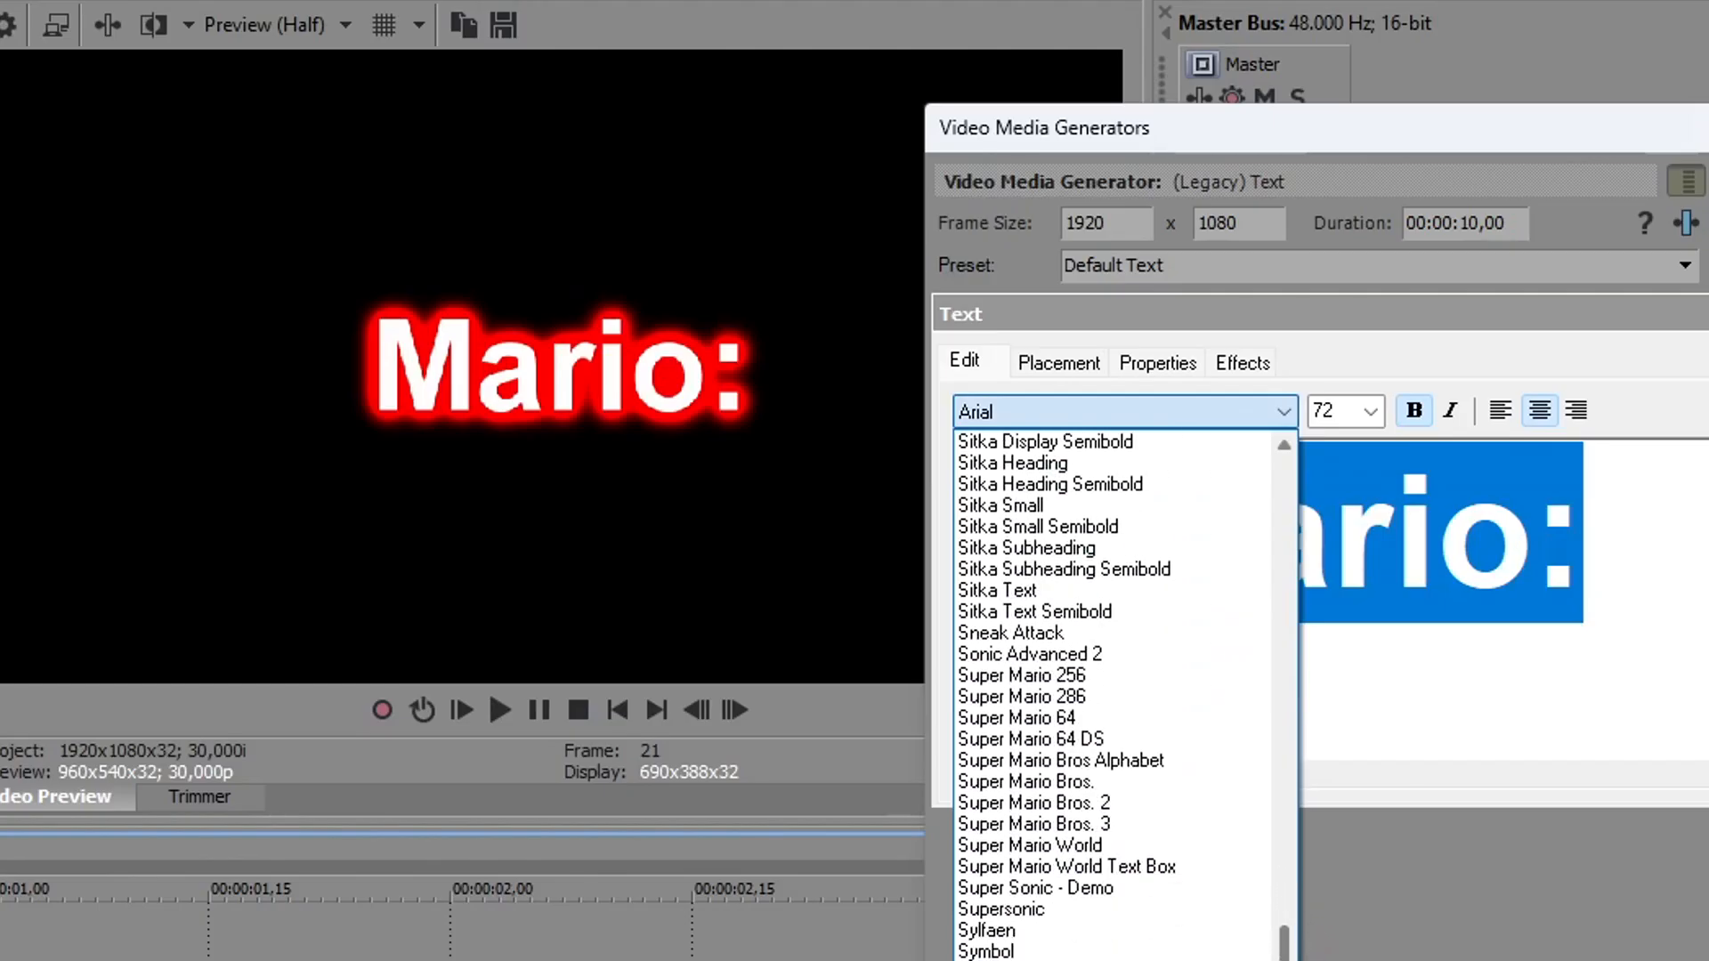
pyautogui.click(1021, 696)
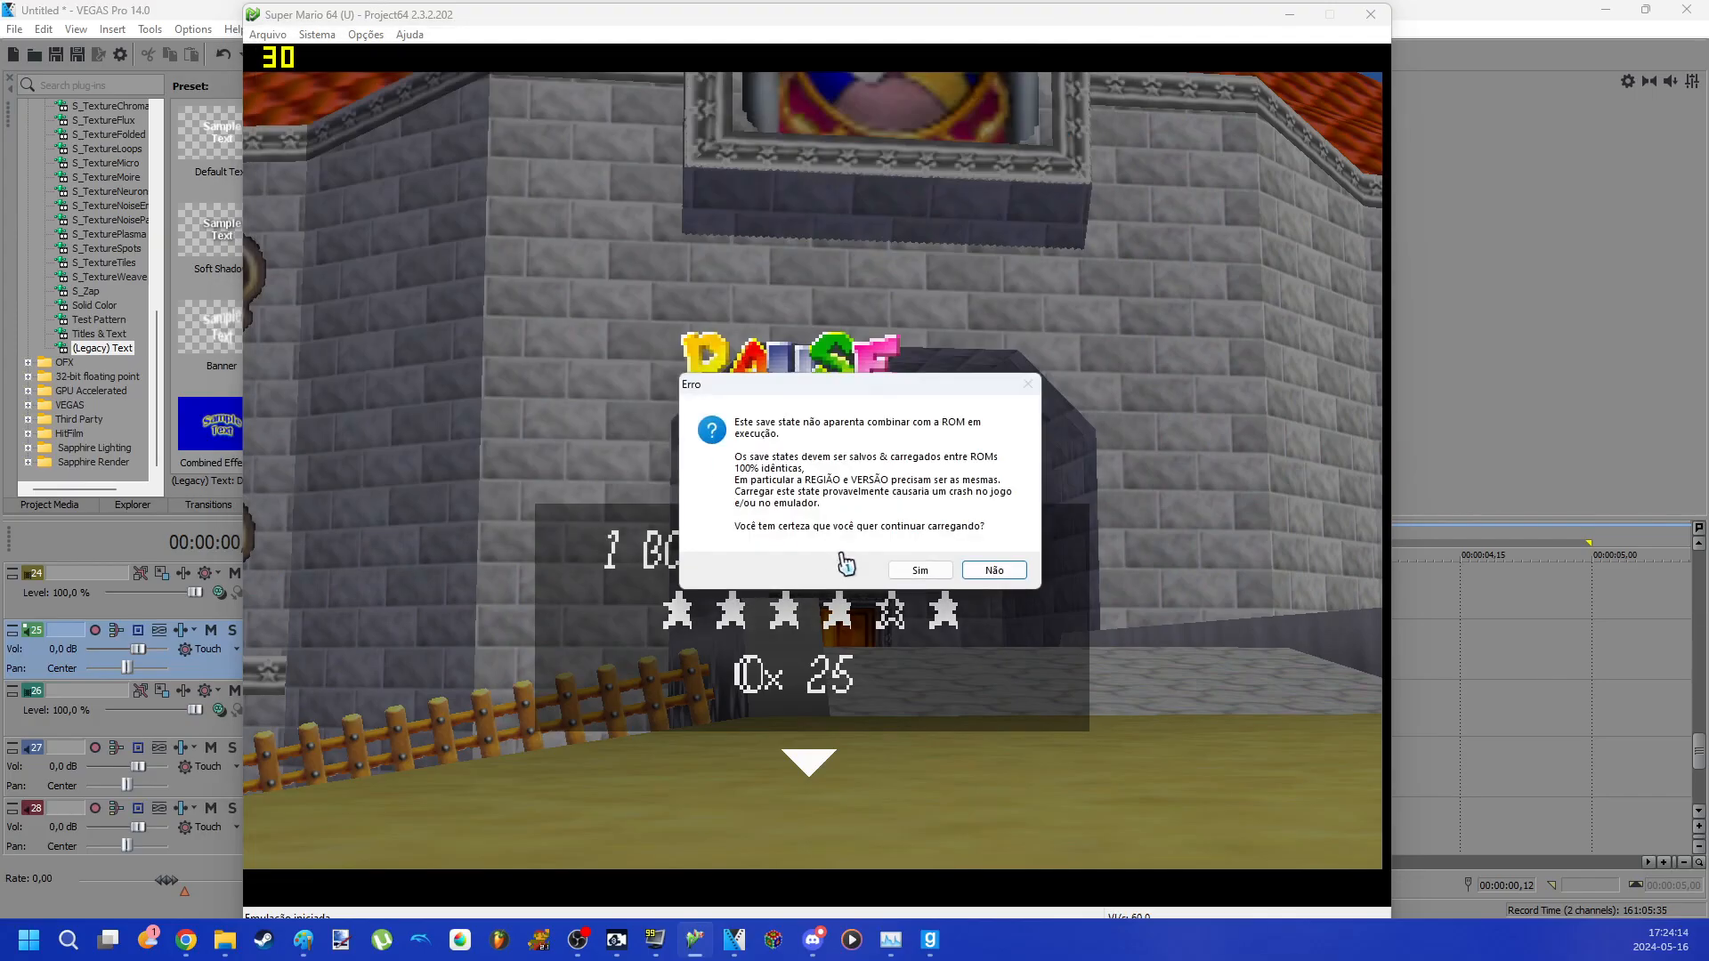
# Answer Sim to the save-state mismatch warning to load the state
pyautogui.click(918, 569)
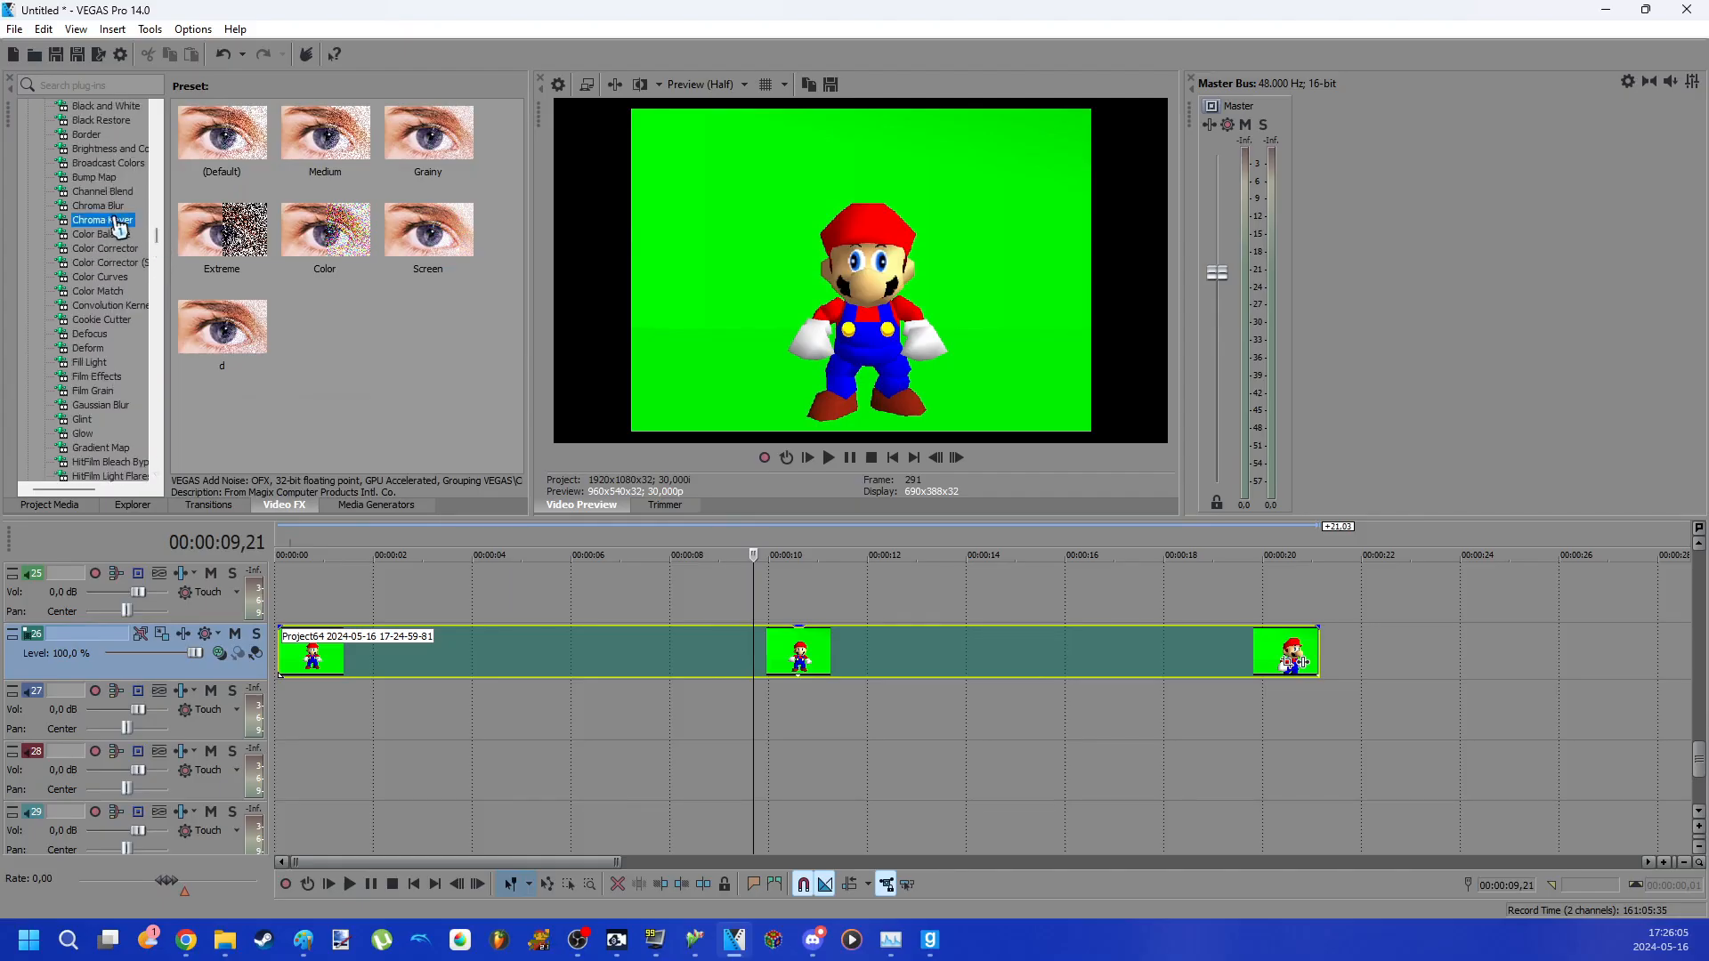
# Key out the green with Chroma Keyer, raise the High threshold, enlarge Mario, and play back
pyautogui.click(103, 219)
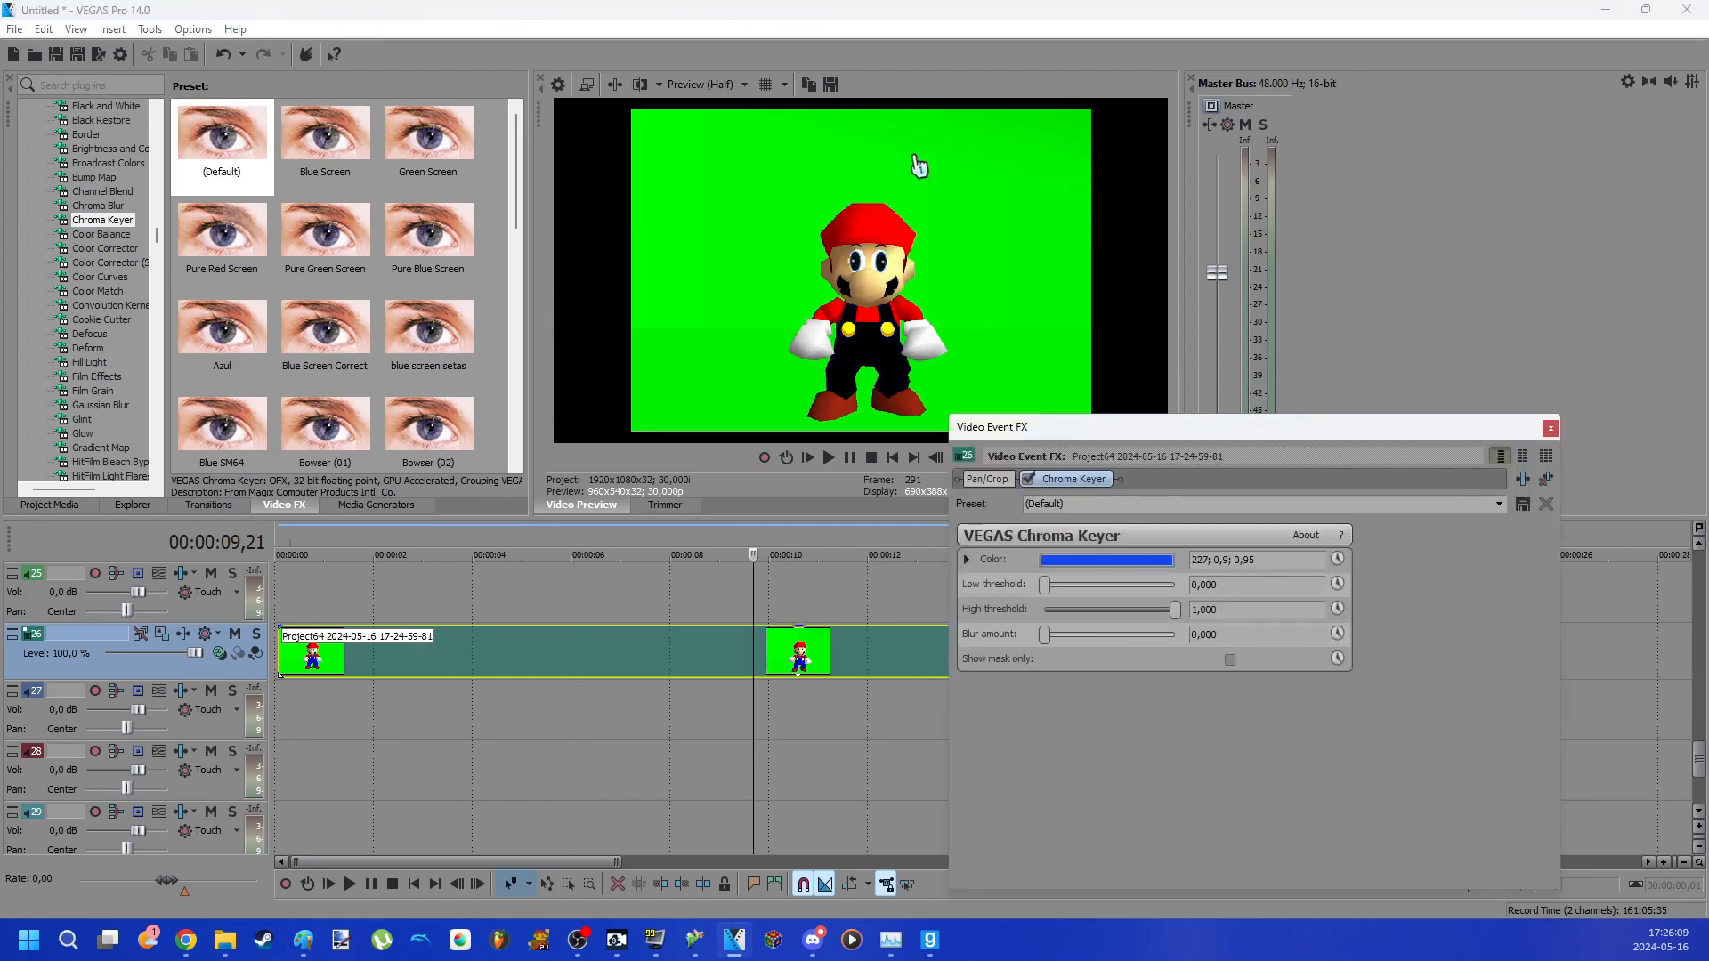
pyautogui.click(1088, 583)
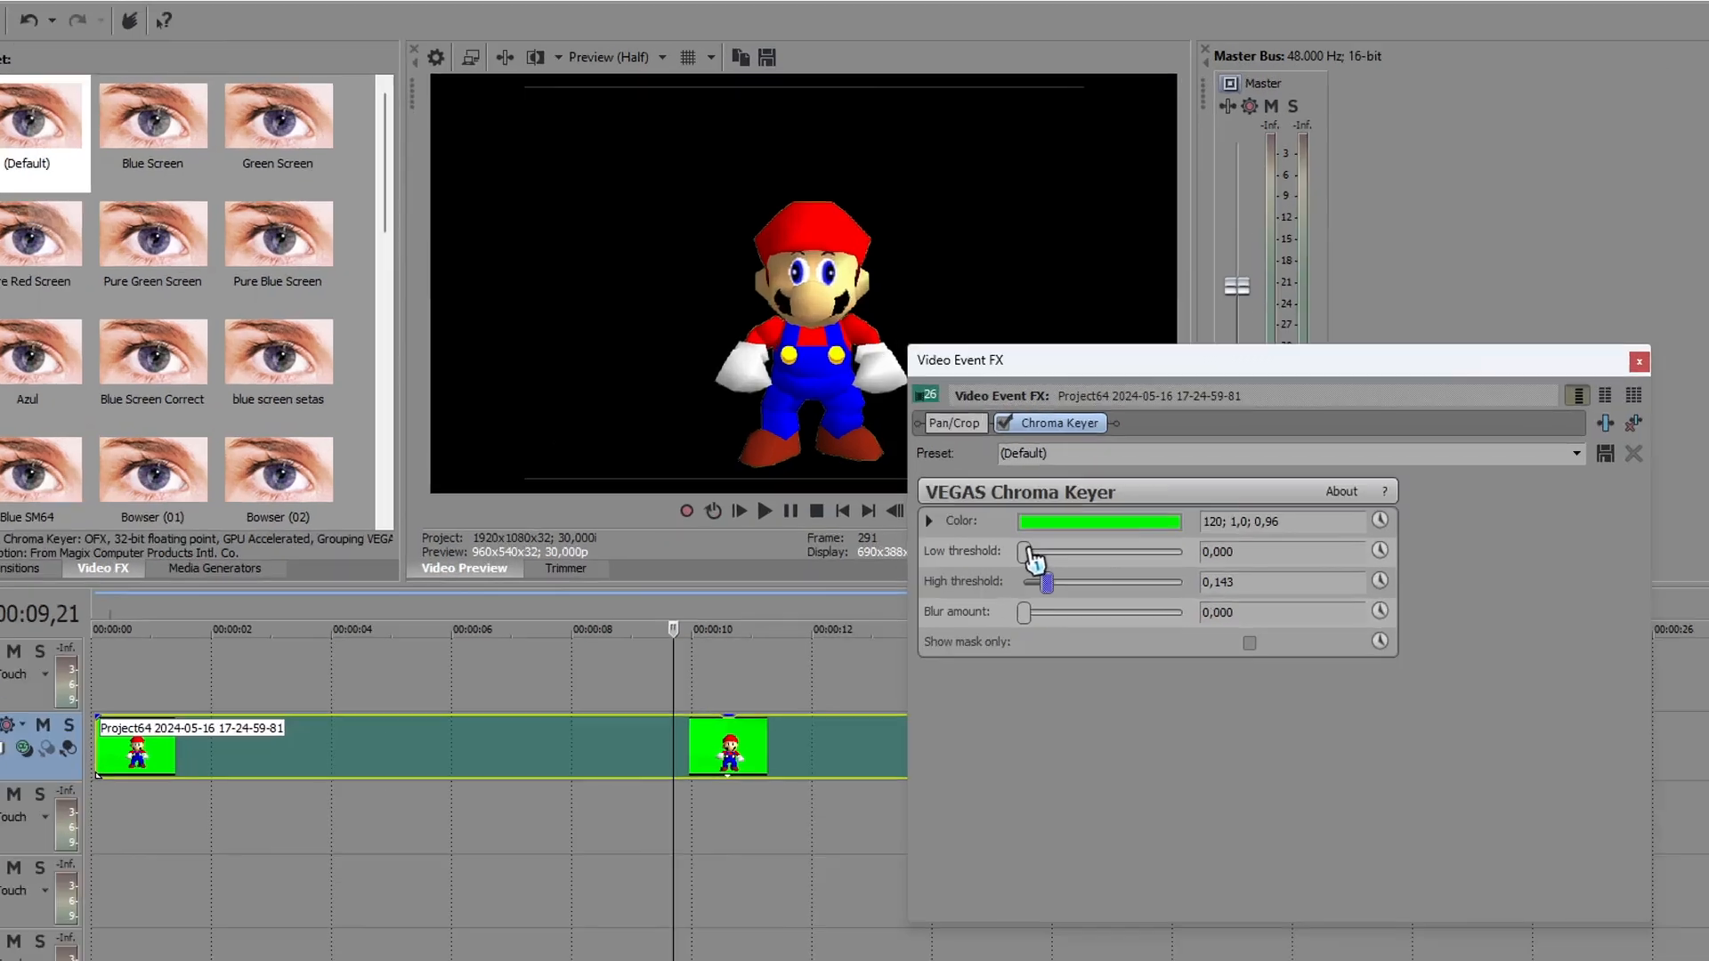
pyautogui.moveTo(1024, 550); pyautogui.dragTo(1066, 801)
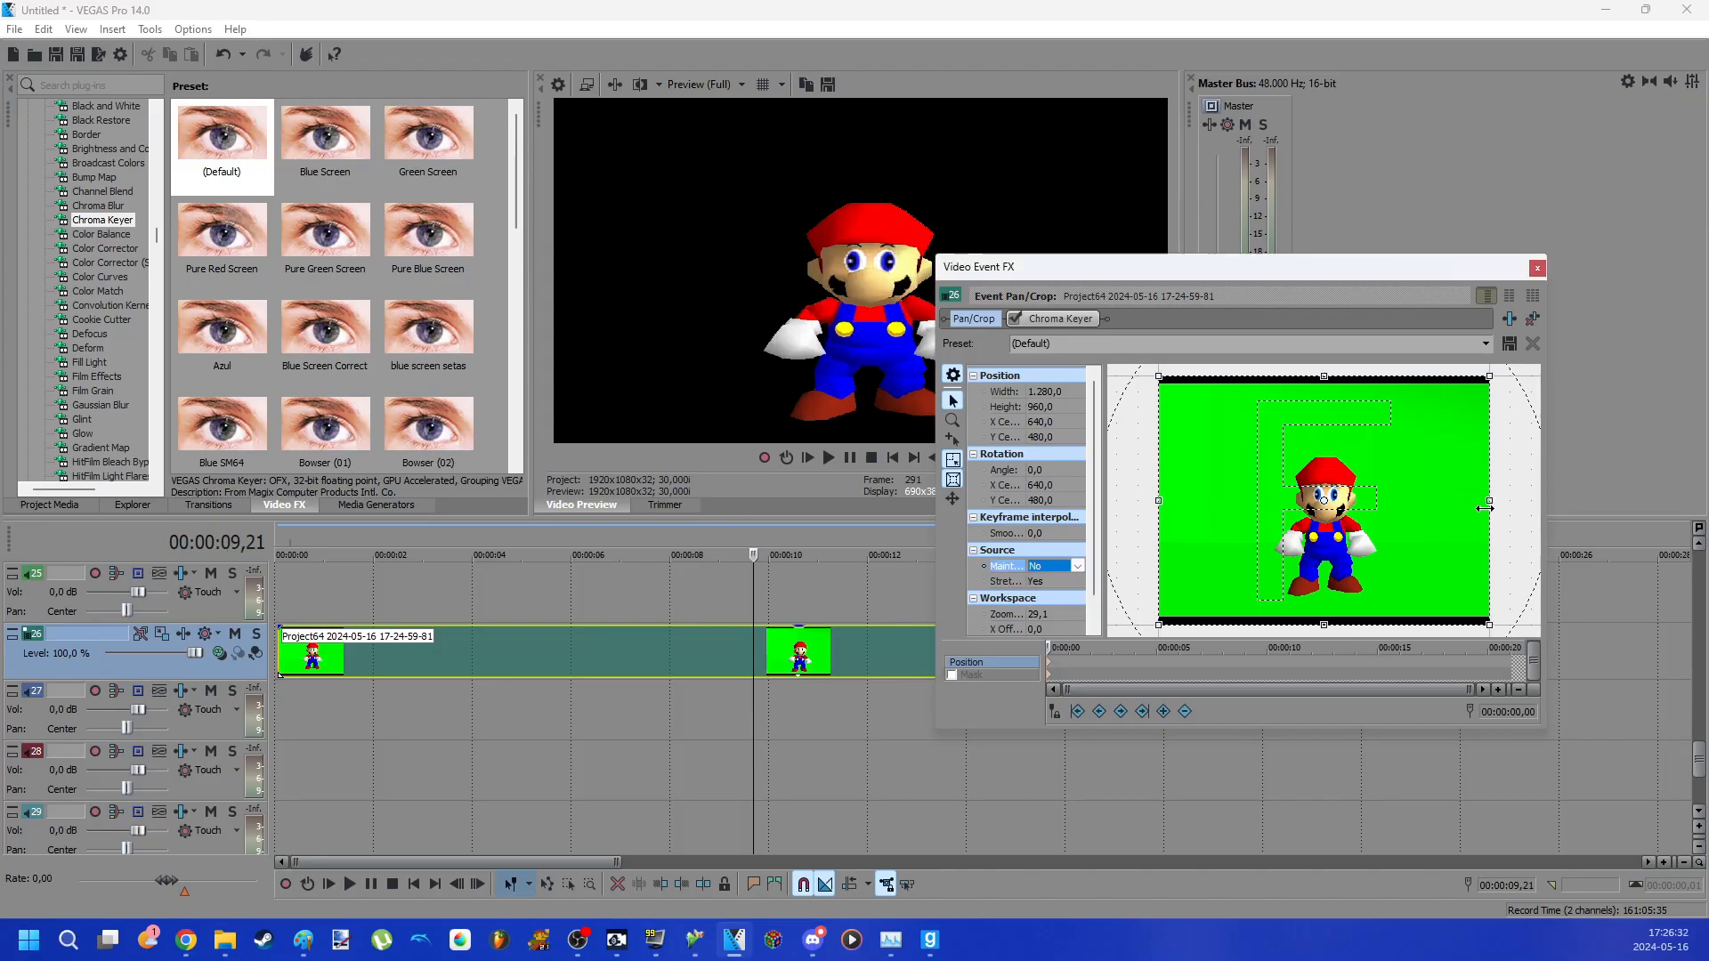
pyautogui.moveTo(1486, 509); pyautogui.dragTo(1475, 499)
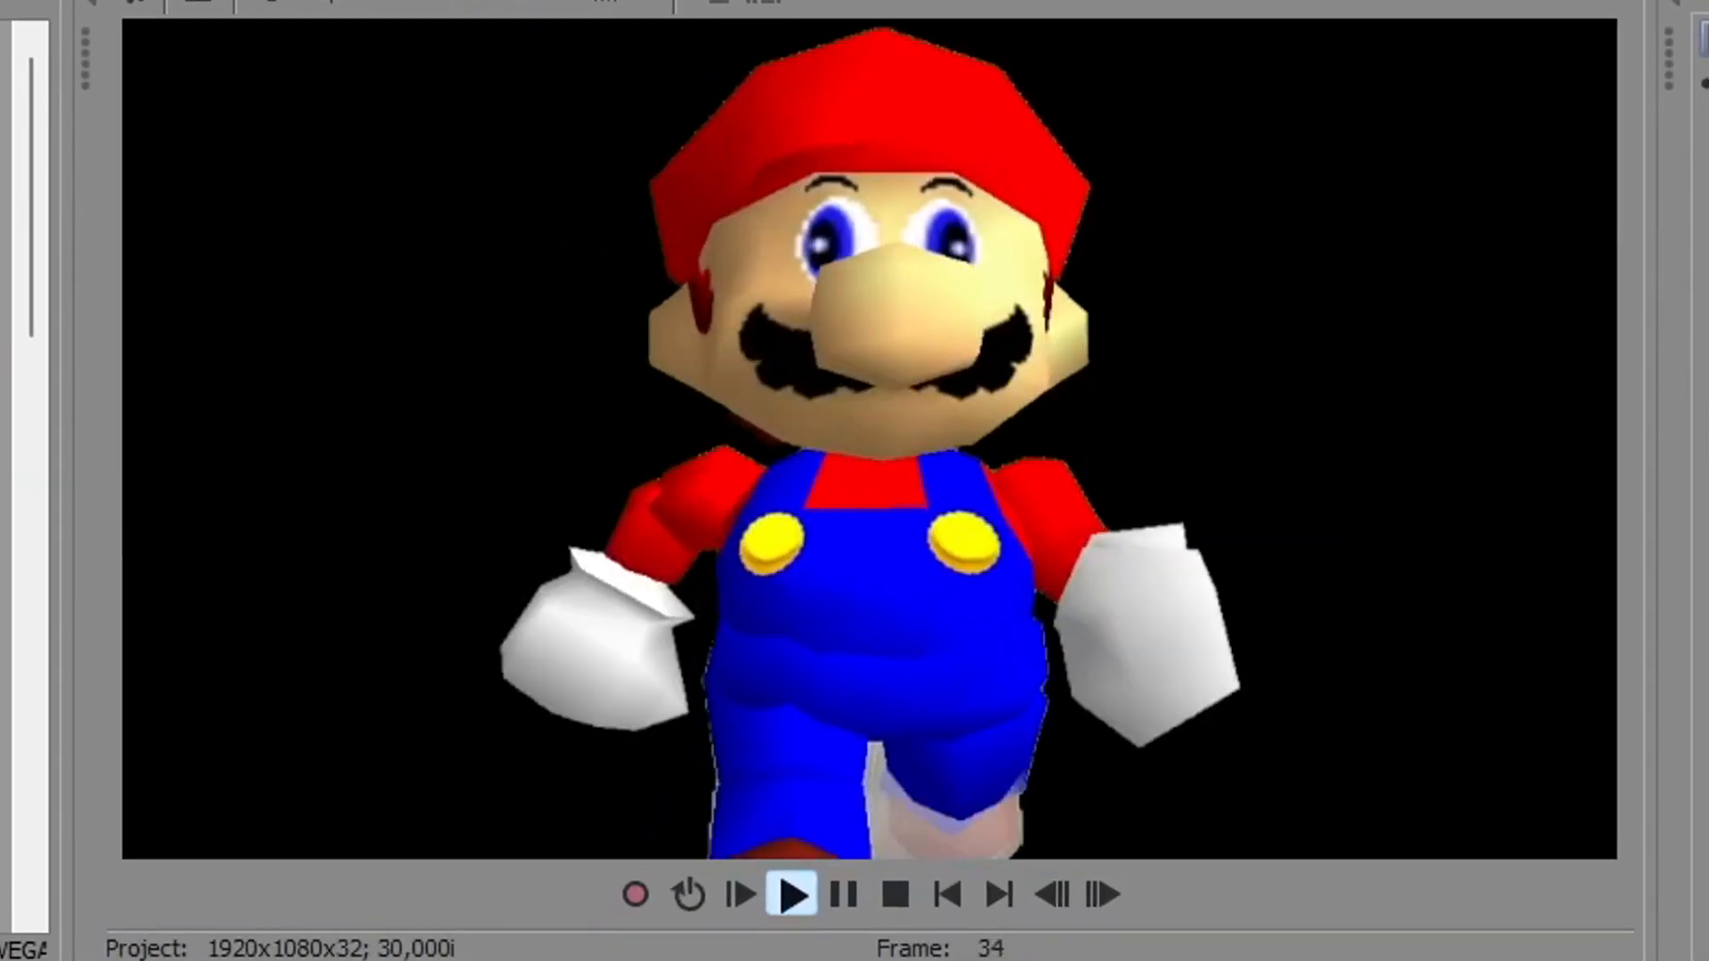
pyautogui.click(793, 893)
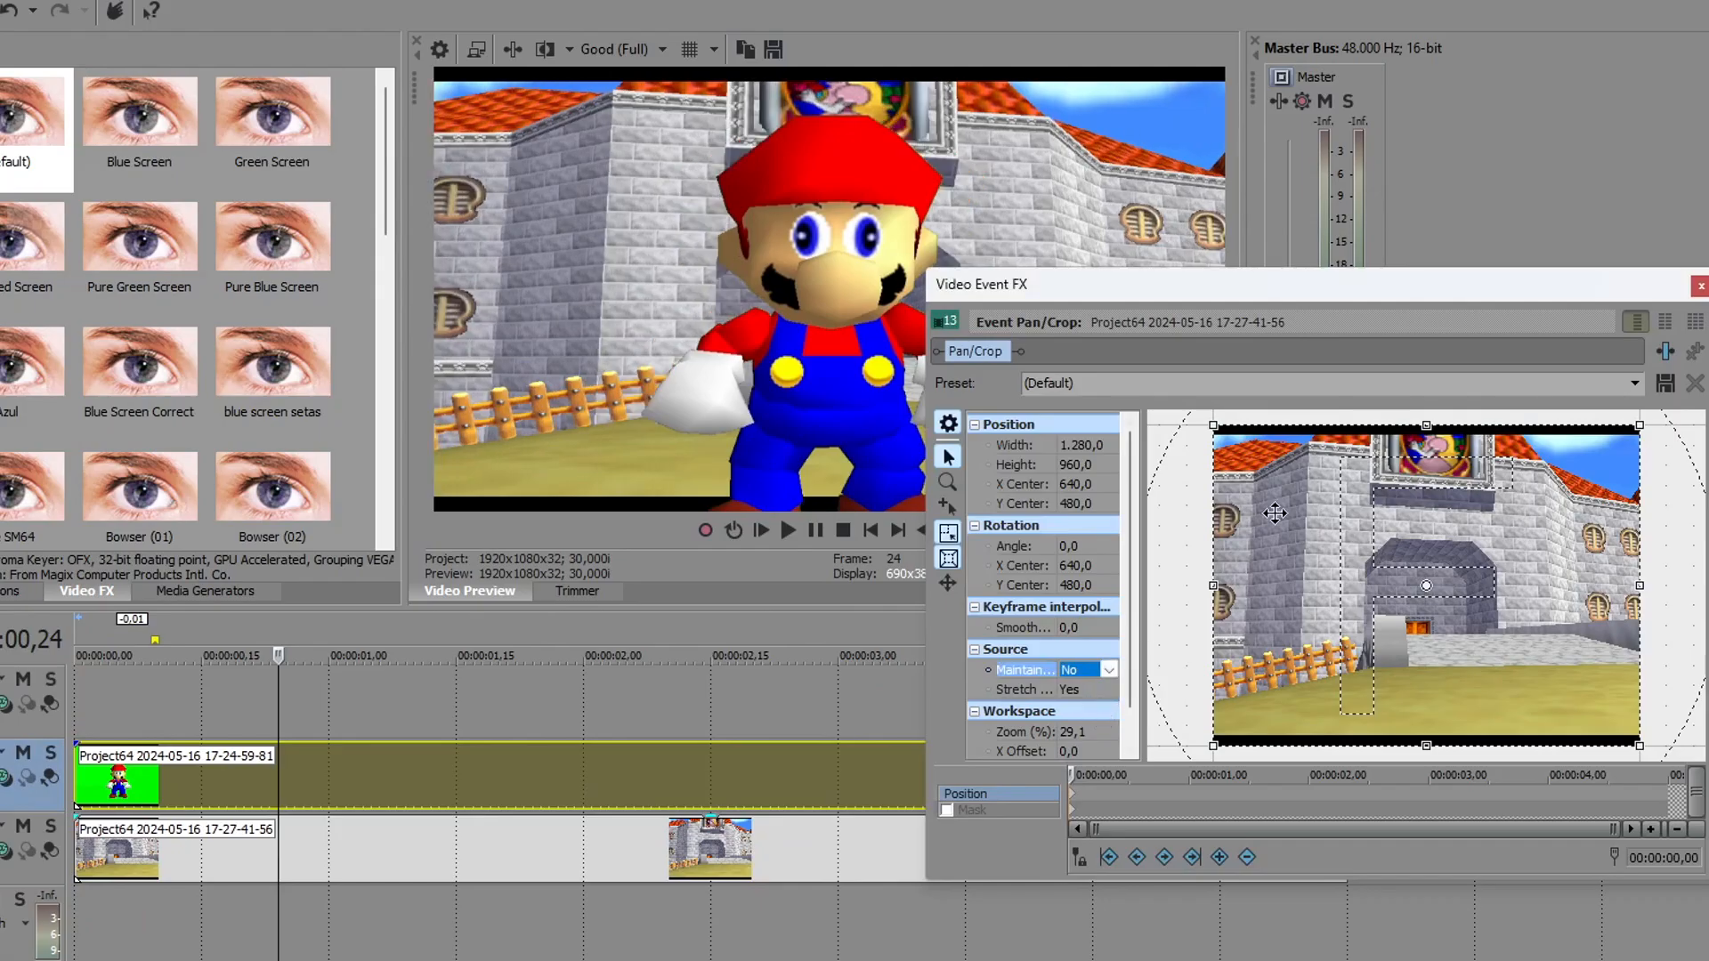
# Reframe the castle background under keyed Mario and play the composite preview
pyautogui.moveTo(1640, 583); pyautogui.dragTo(1618, 583)
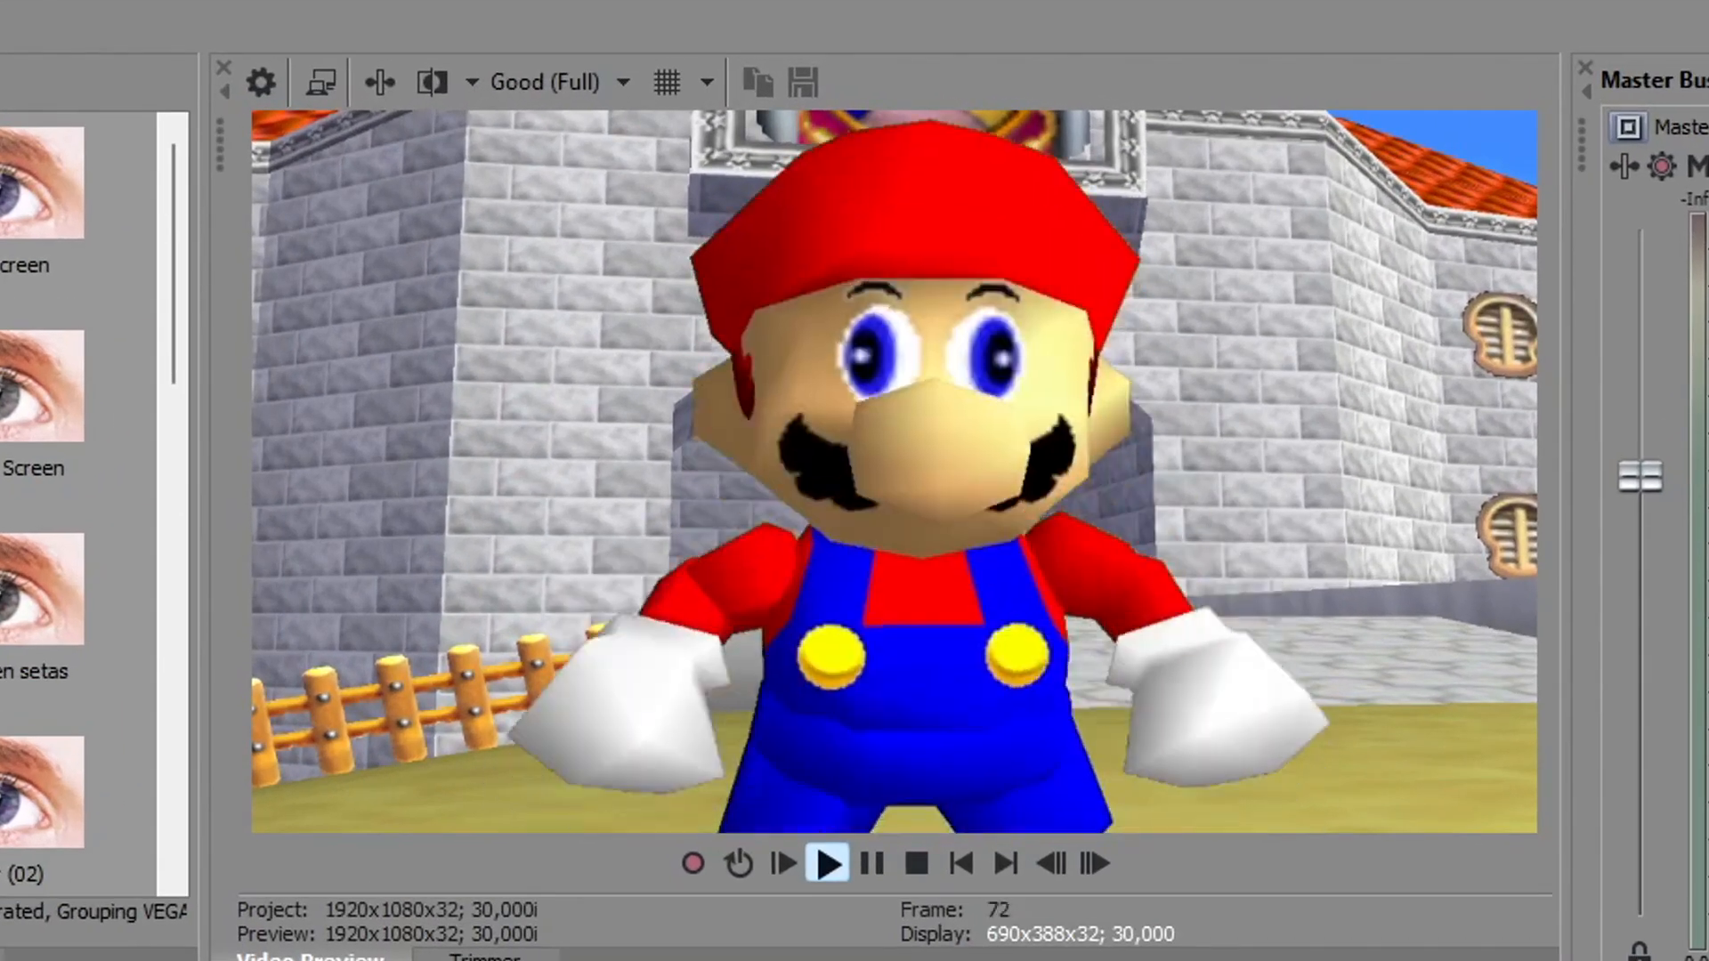
pyautogui.click(826, 863)
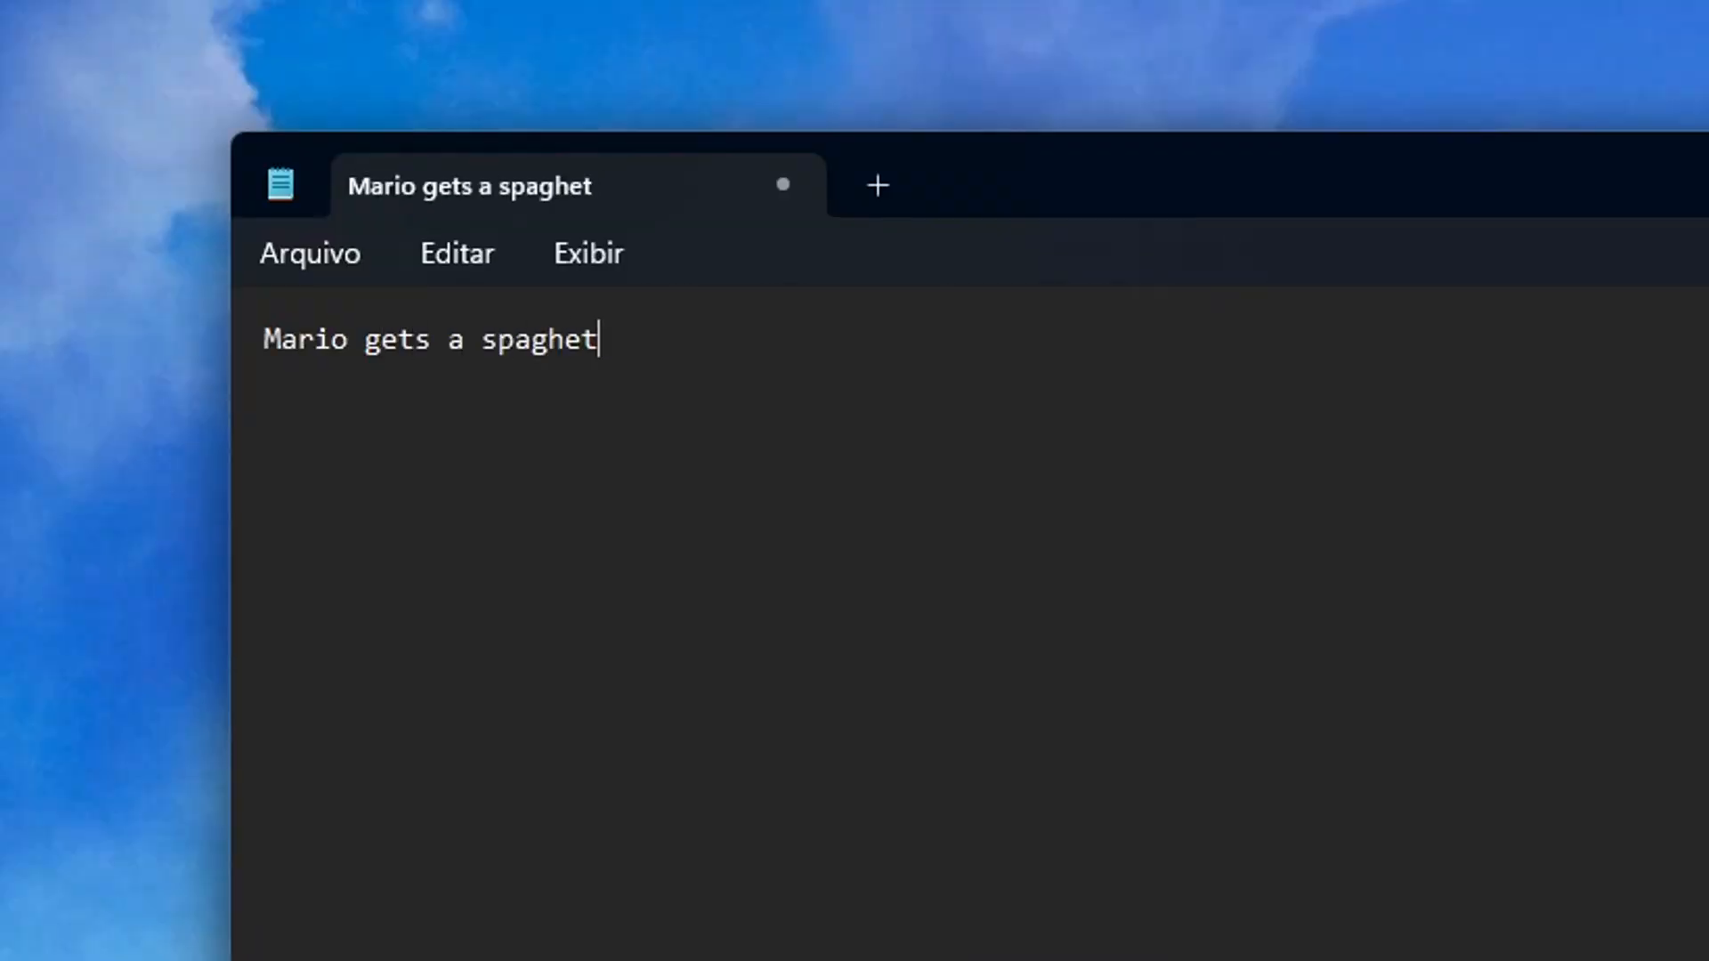
# Replace the spaghetti line in Notepad with 'parody video'
pyautogui.write('.......sdaolkfnmjakmn')
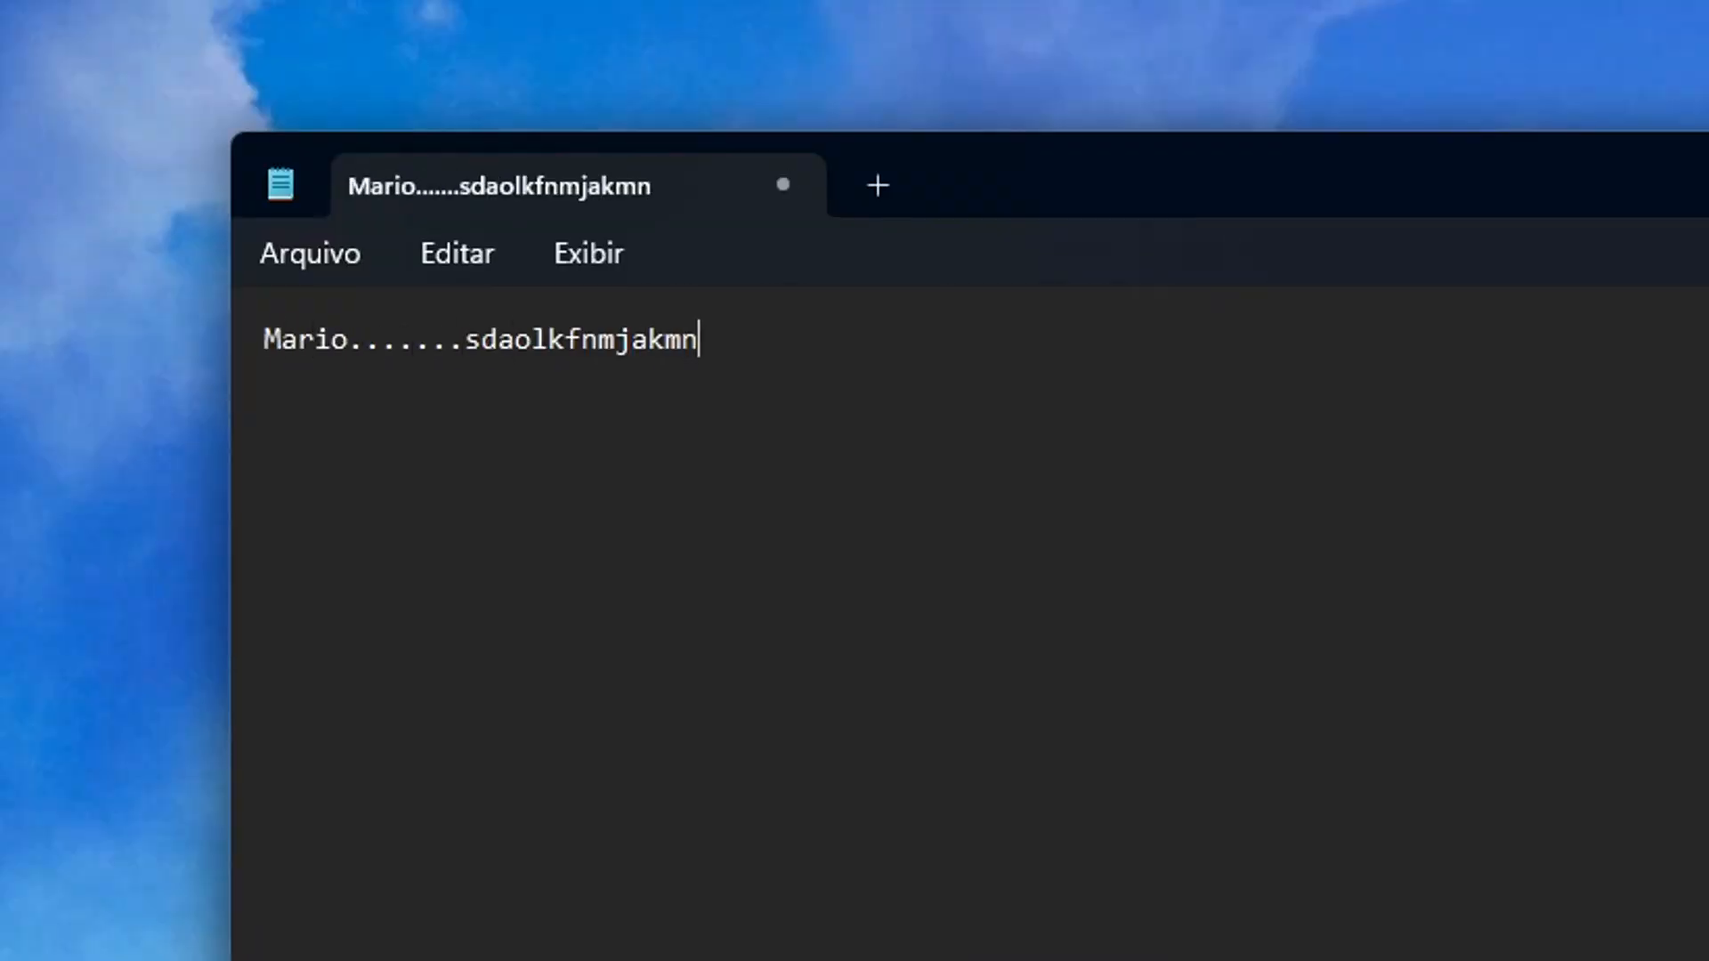
pyautogui.write('parod')
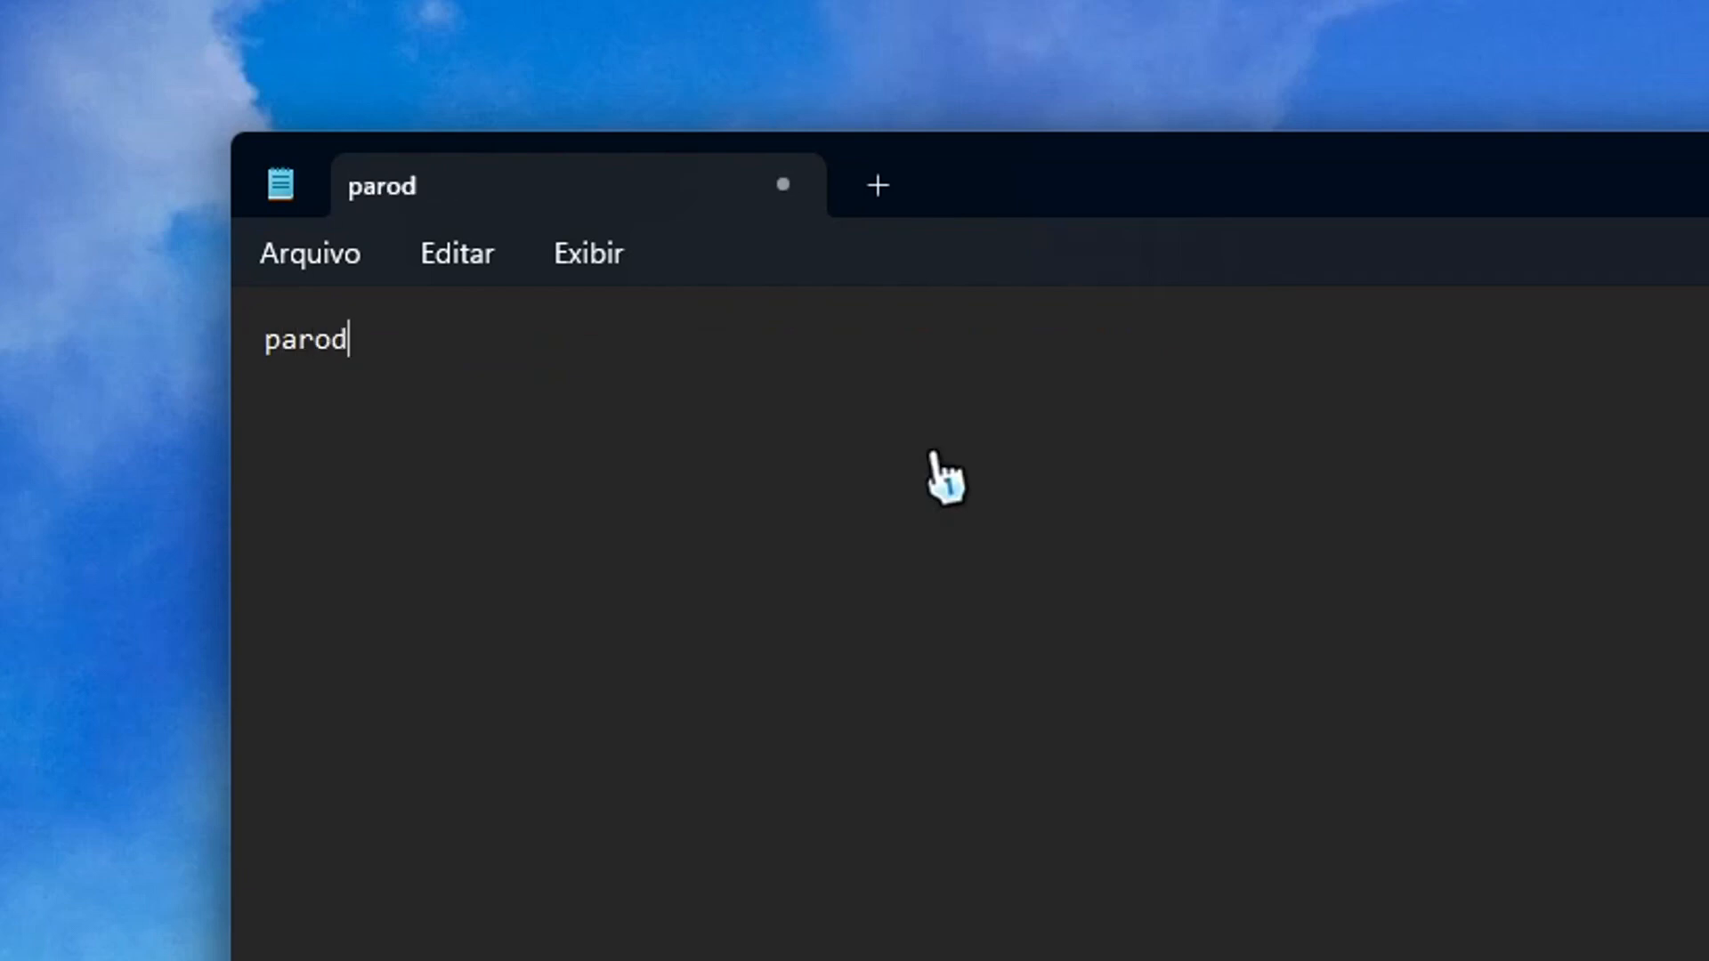
pyautogui.write('y video..........')
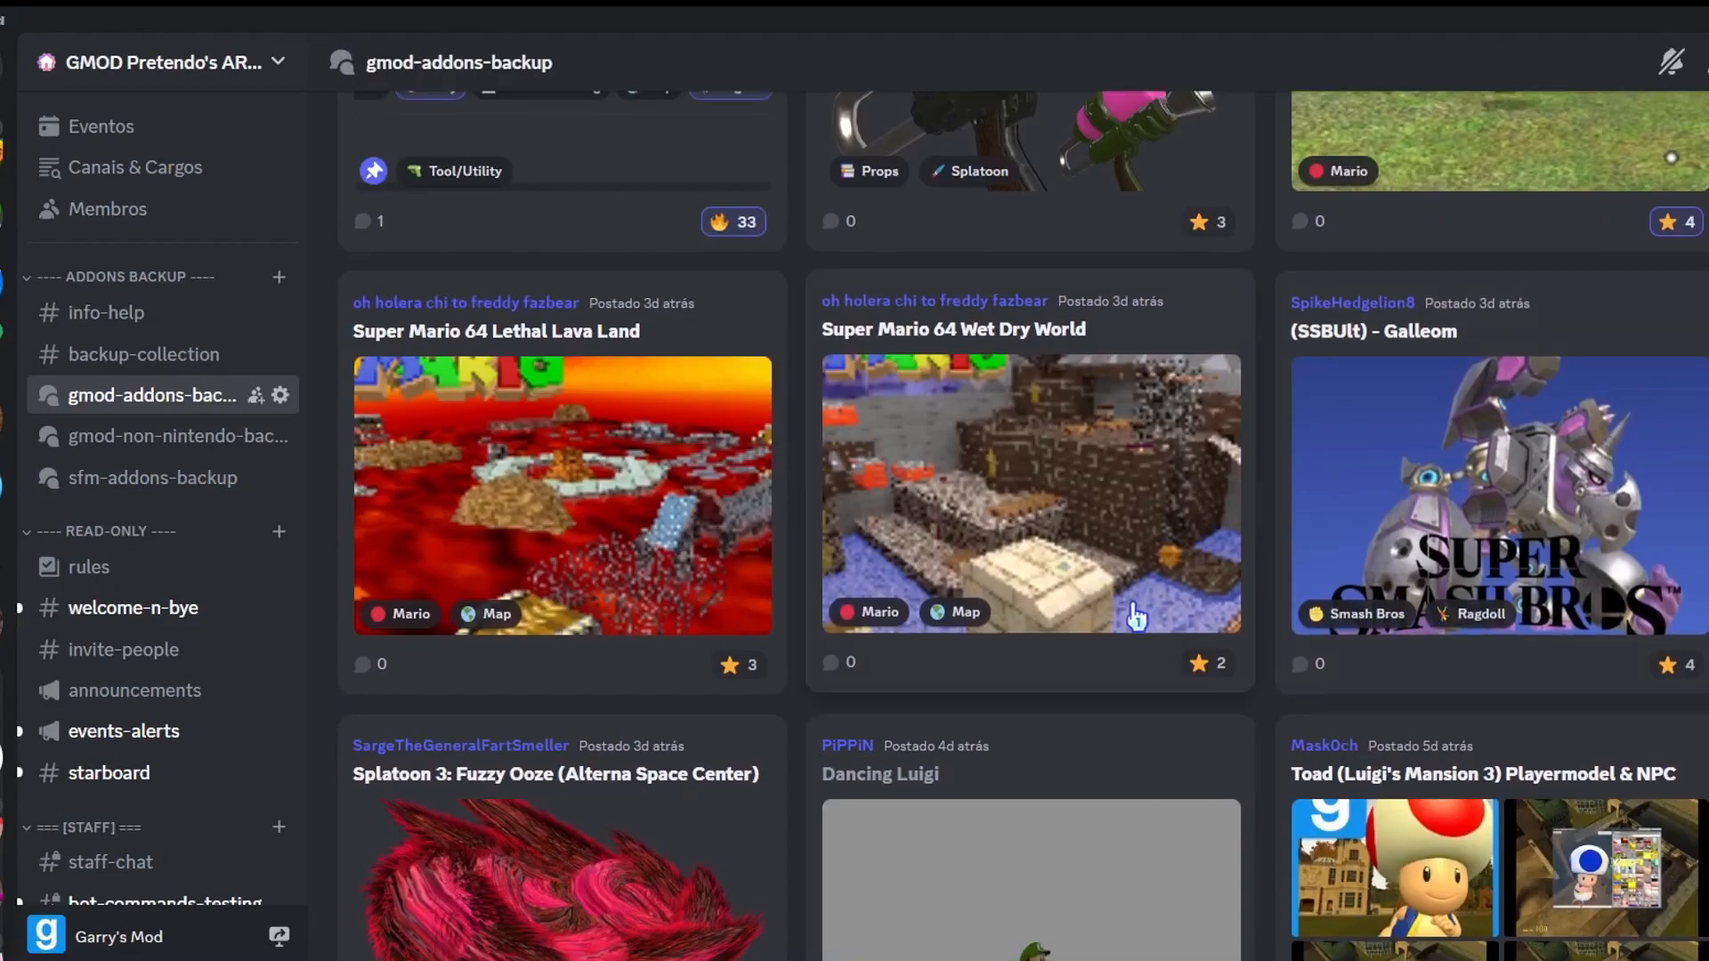
# Scroll down through the gmod-addons-backup channel's Mario addon posts
pyautogui.scroll(-3)
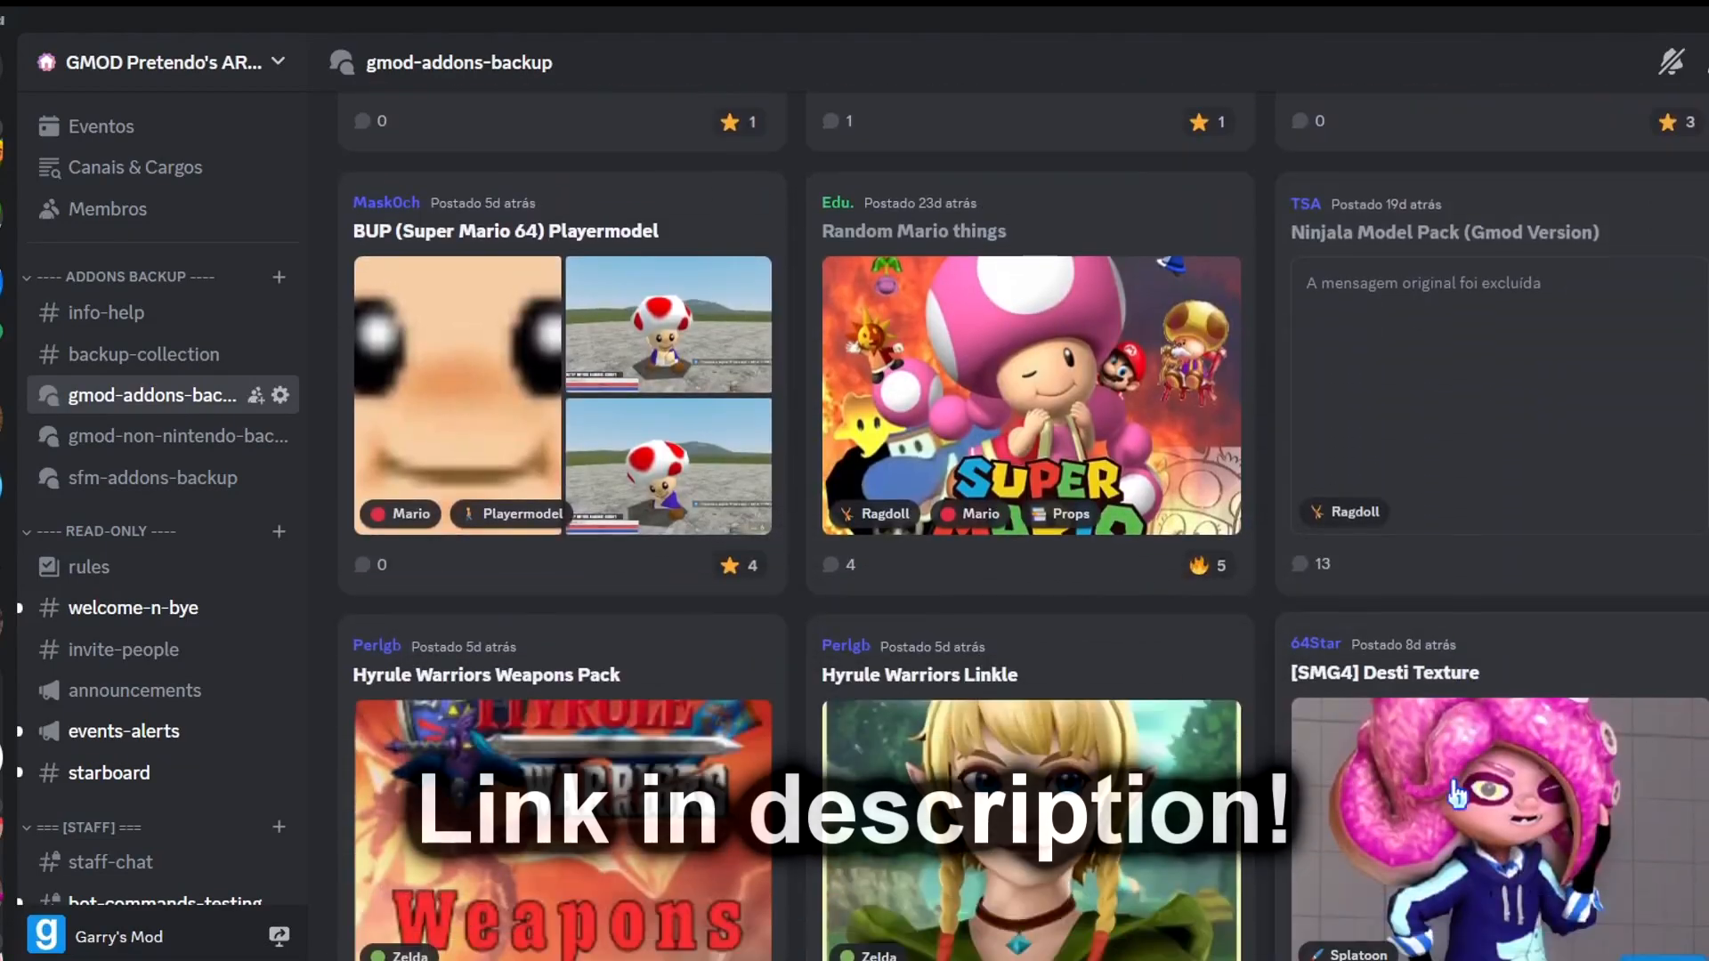